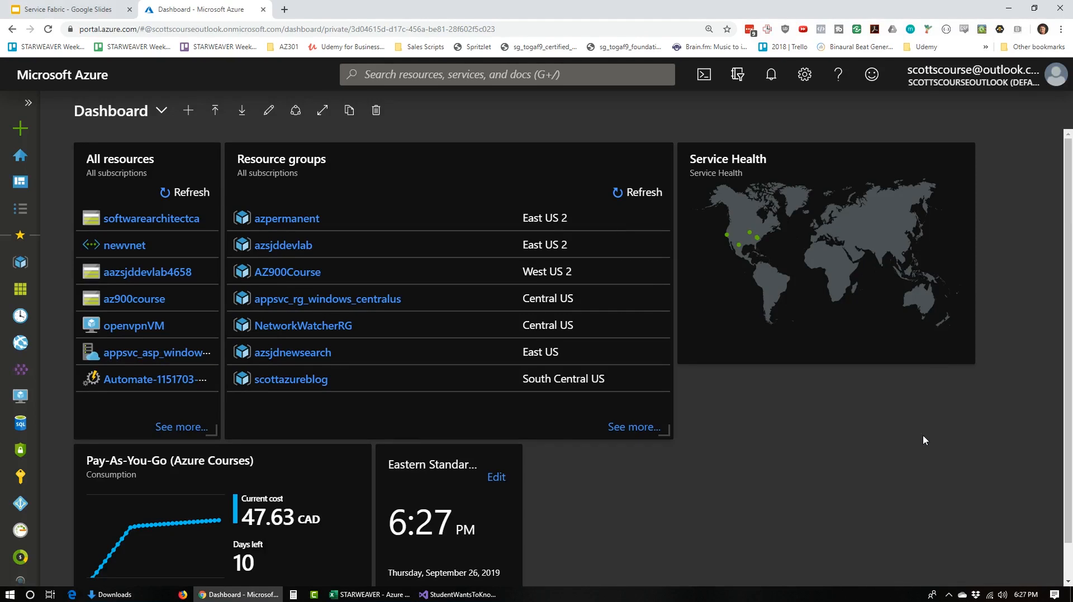
pyautogui.moveTo(713, 129)
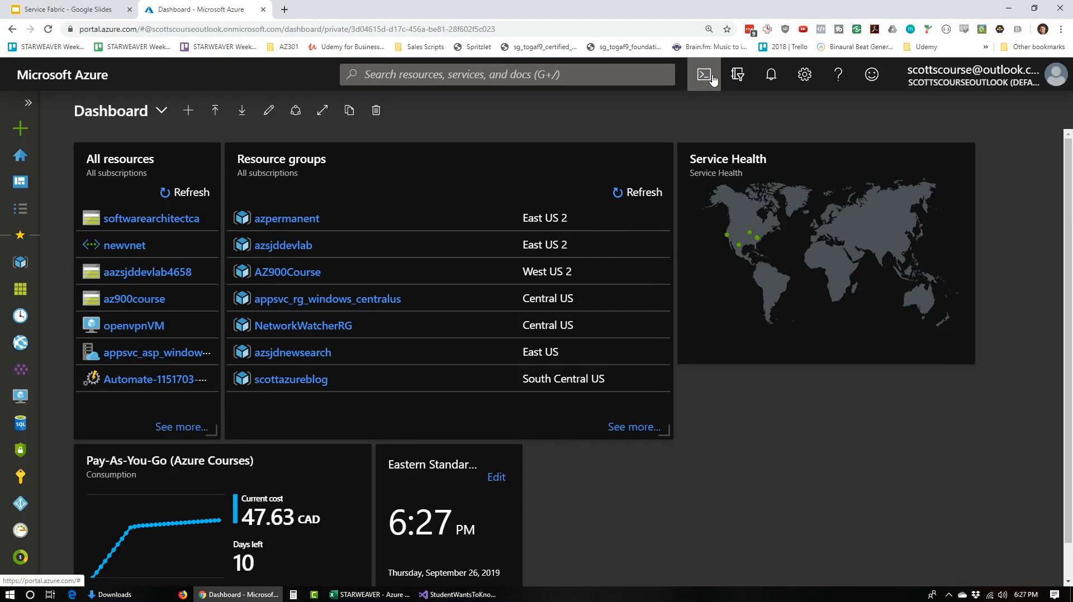
pyautogui.moveTo(704, 75)
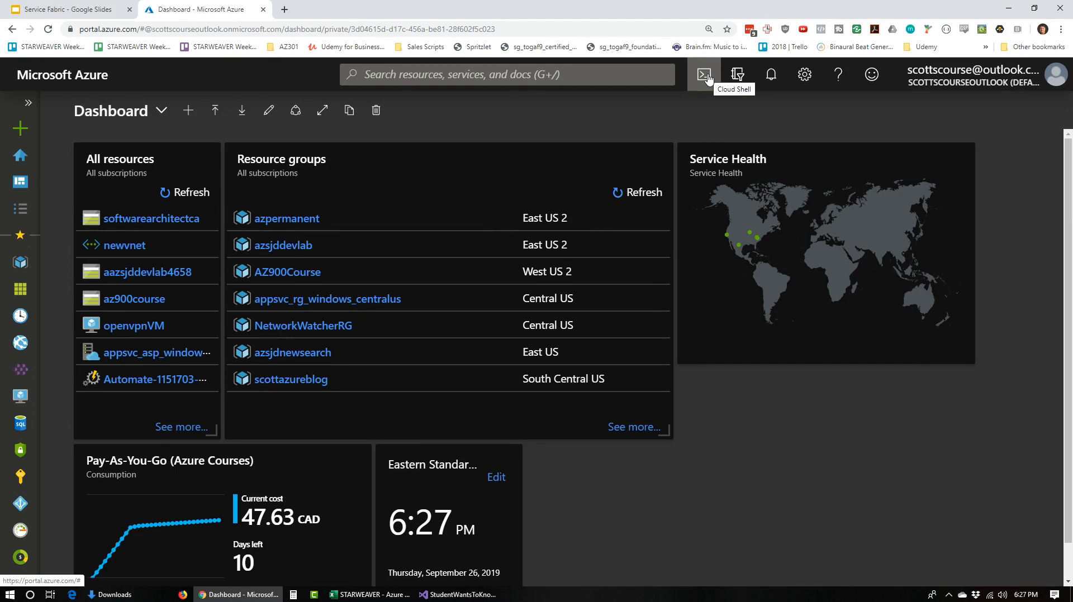
# - Start a maximized Bash Cloud Shell session and list the home directory with dir
pyautogui.click(704, 74)
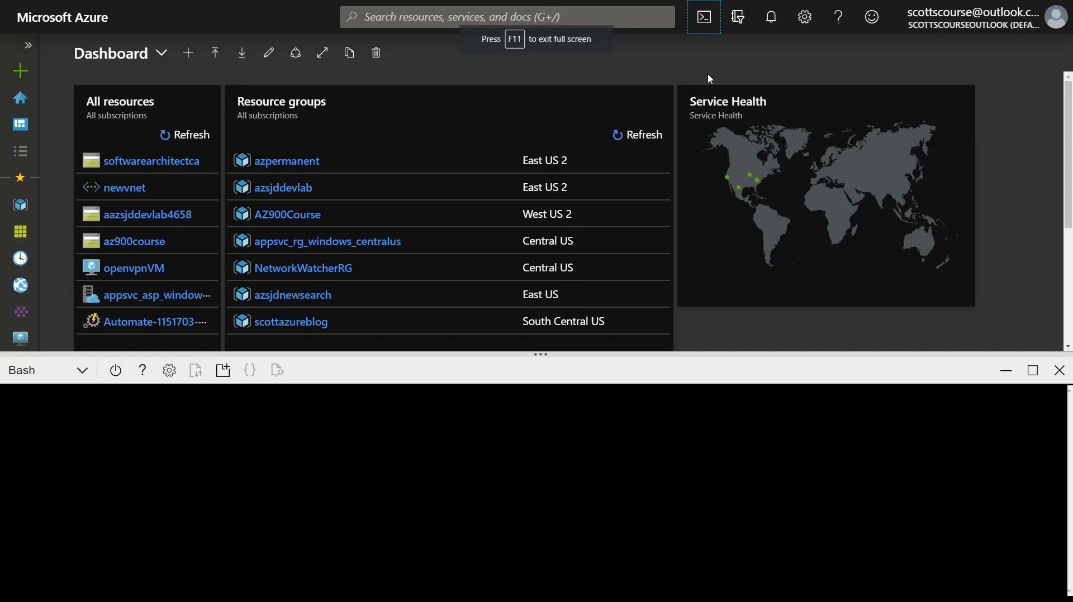
pyautogui.click(704, 17)
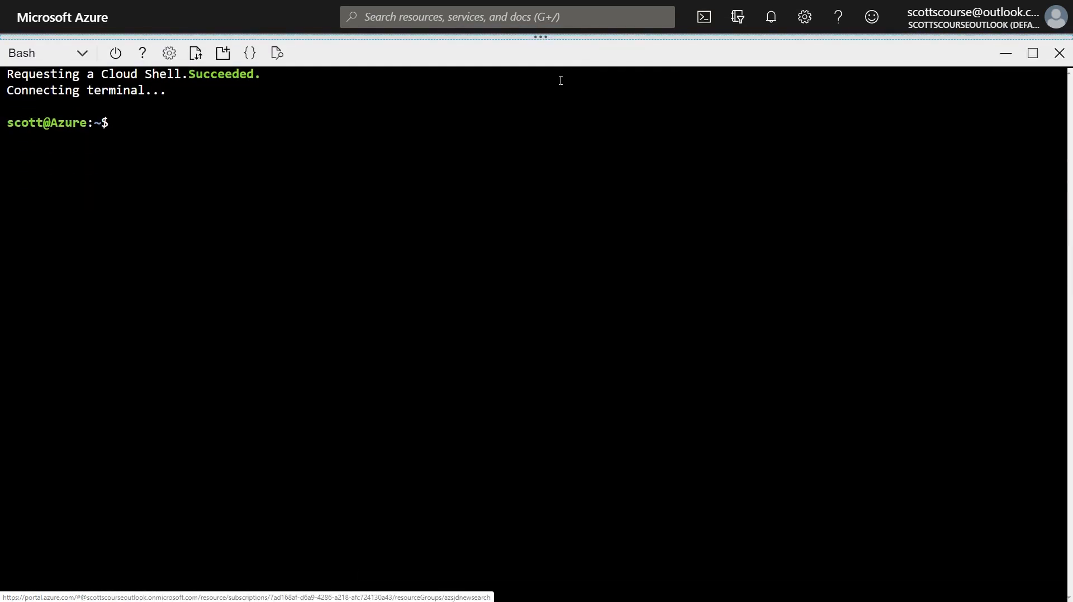
pyautogui.moveTo(43, 57)
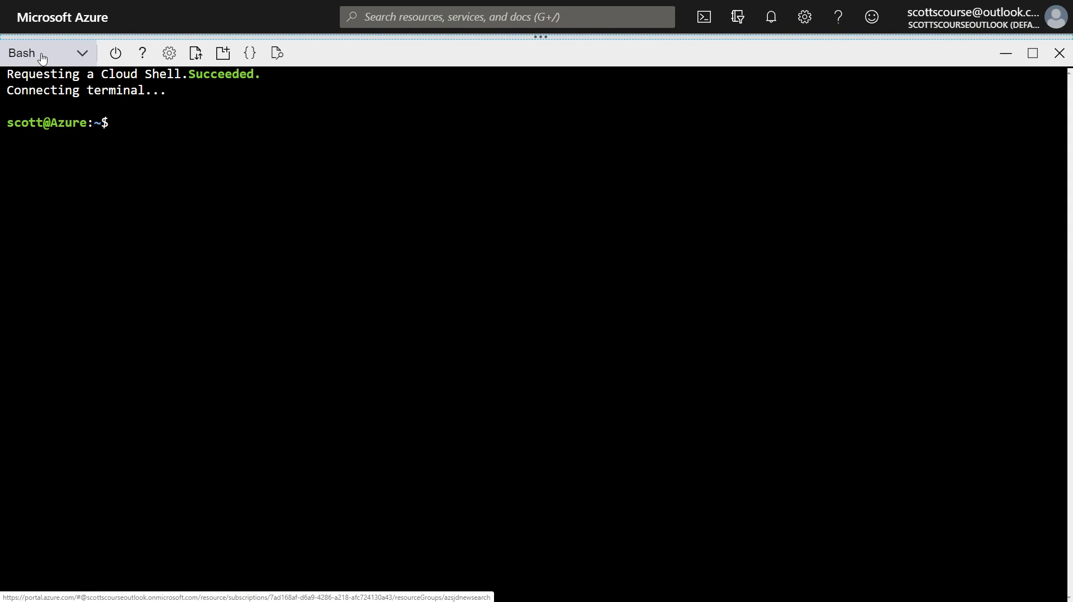
pyautogui.moveTo(498, 183)
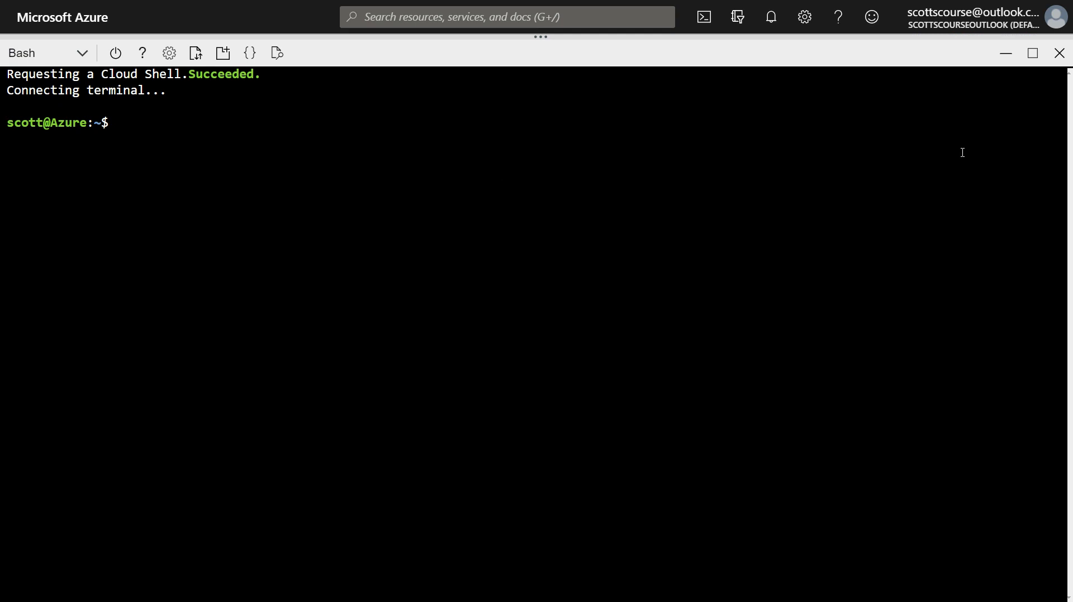
pyautogui.write('dir')
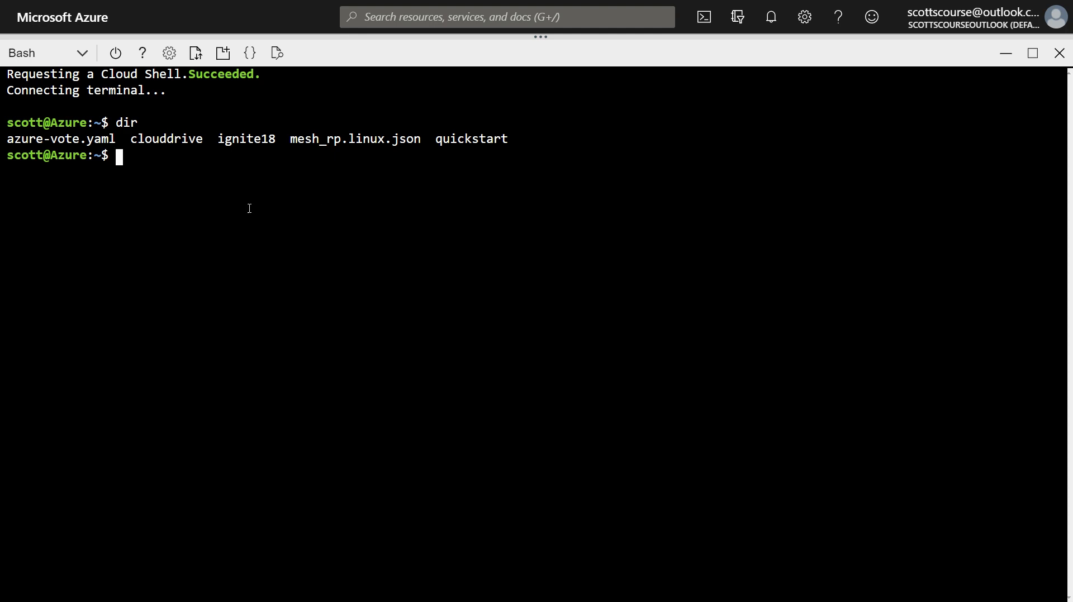
# - Create the sf directory, change into it, and begin an az group command
pyautogui.write('m')
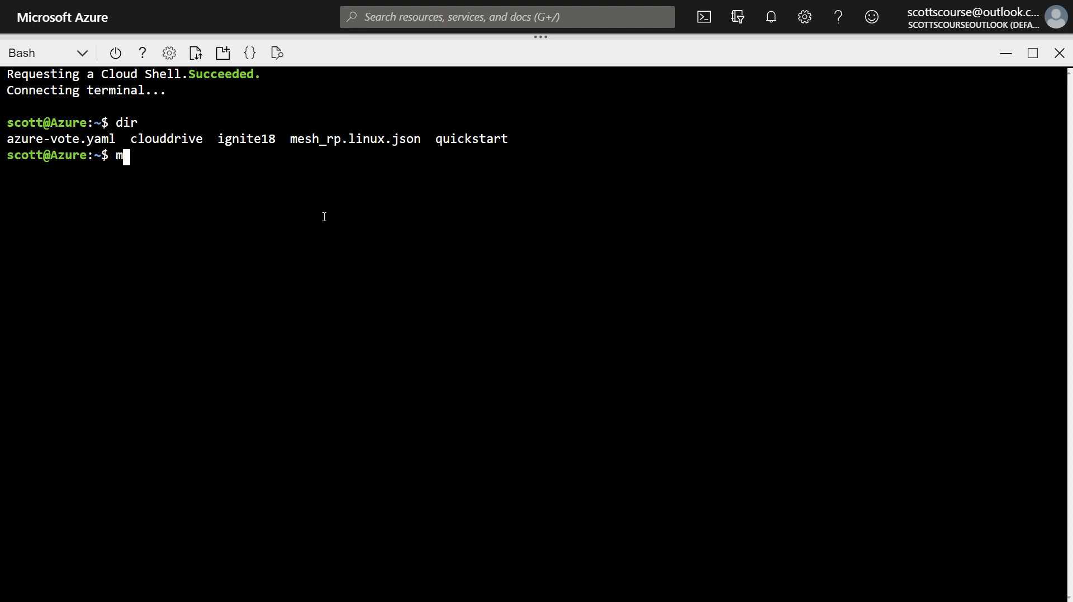
pyautogui.write('kdir')
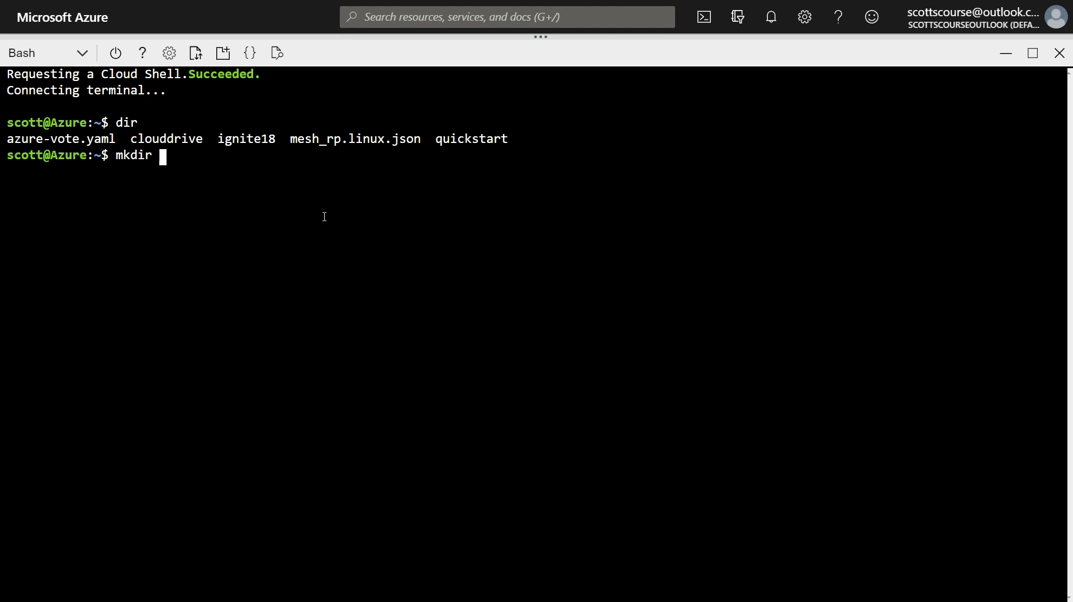
pyautogui.write('sf')
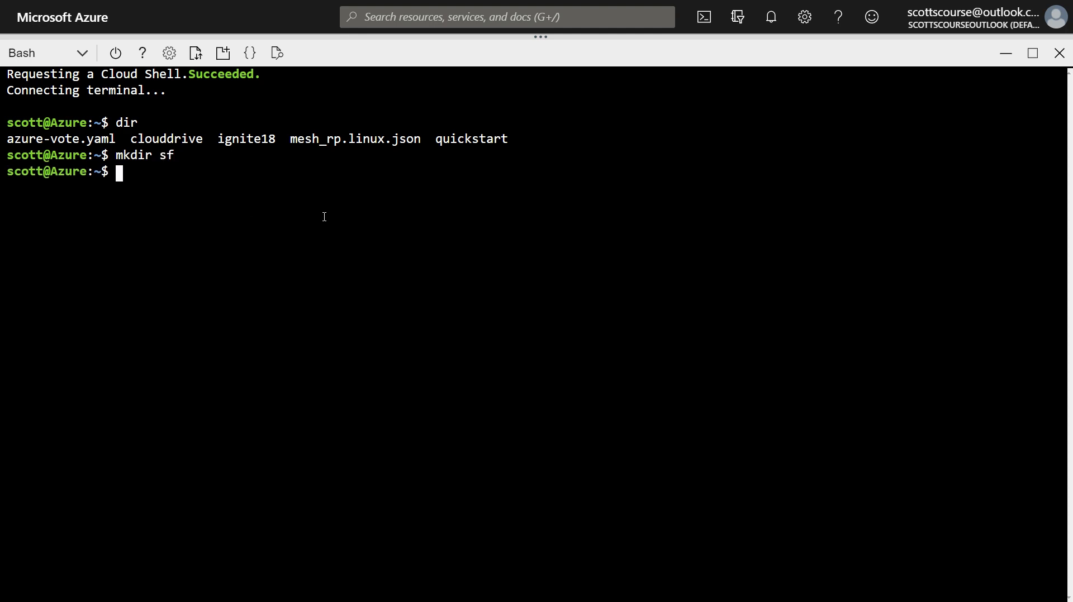
pyautogui.write('cd sf')
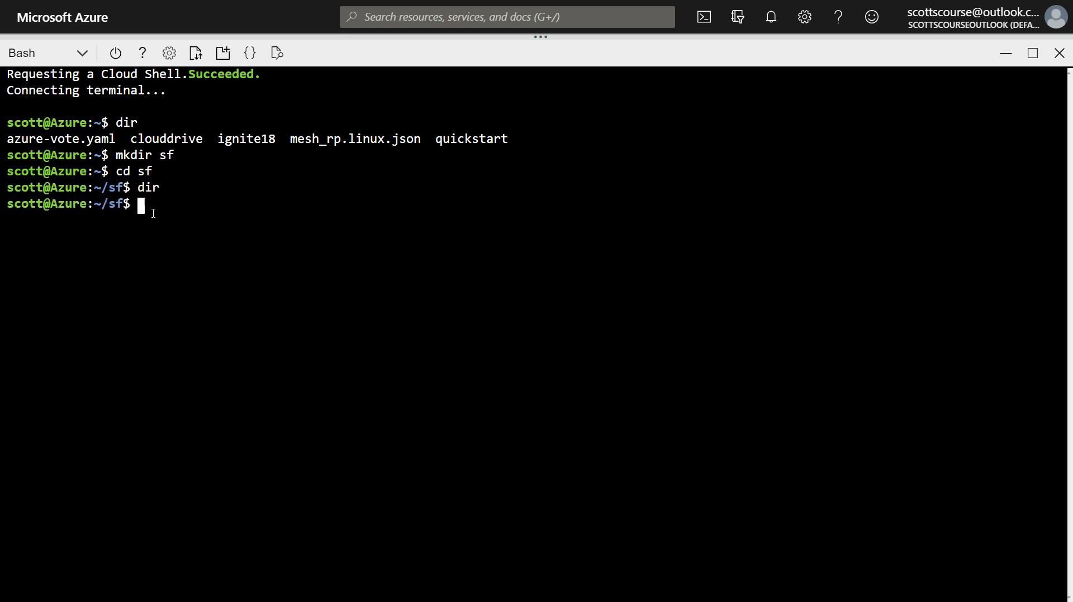
pyautogui.write('az grow')
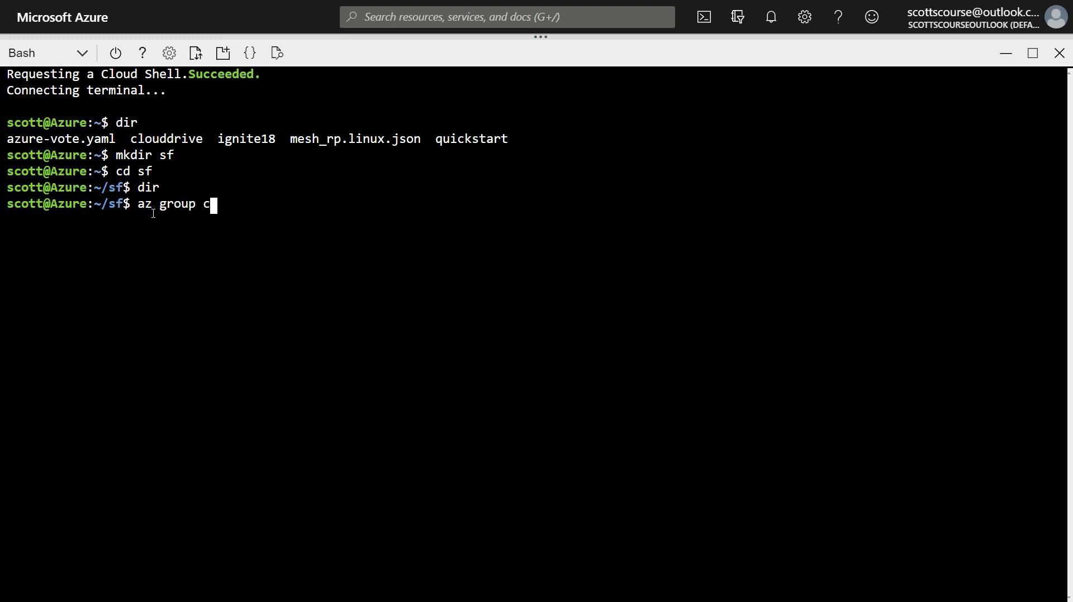
# - Run az group create --name azsjdsfgrp --location eastus, then begin typing clear
pyautogui.write('reate')
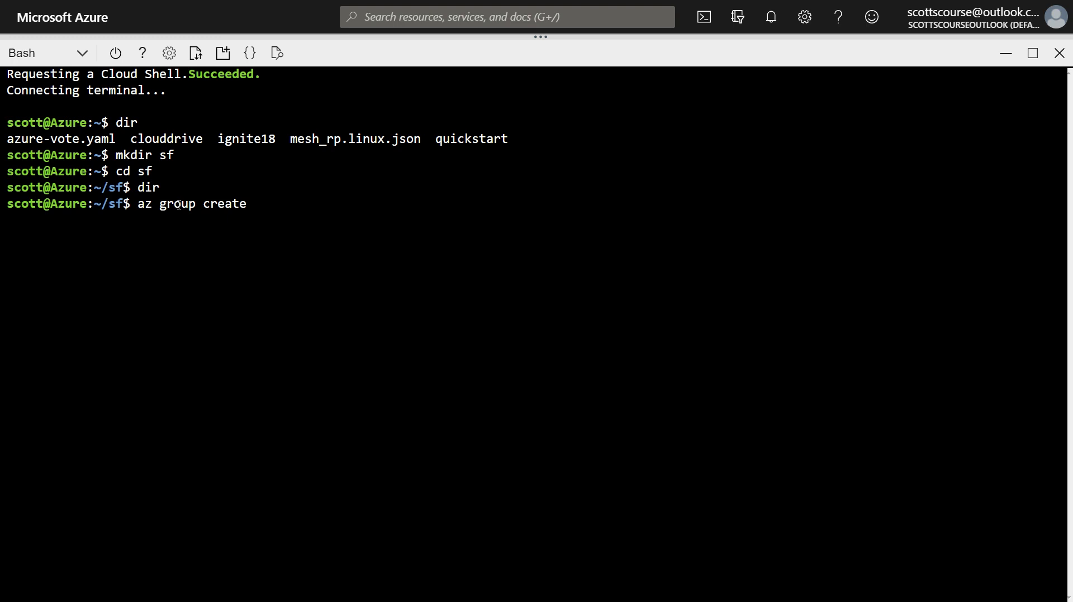
pyautogui.write('-')
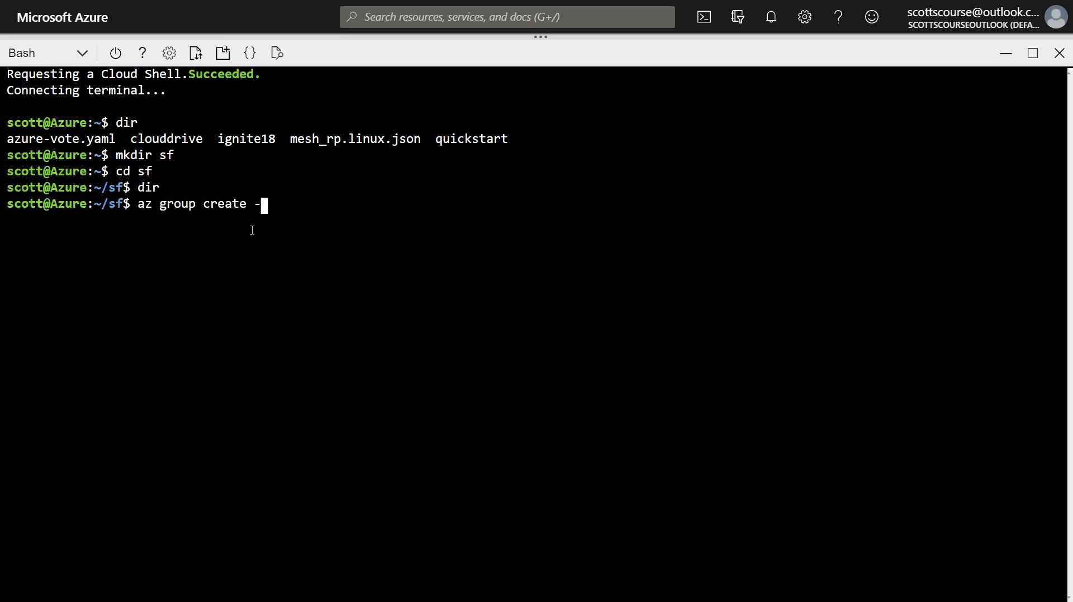
pyautogui.write('-name az')
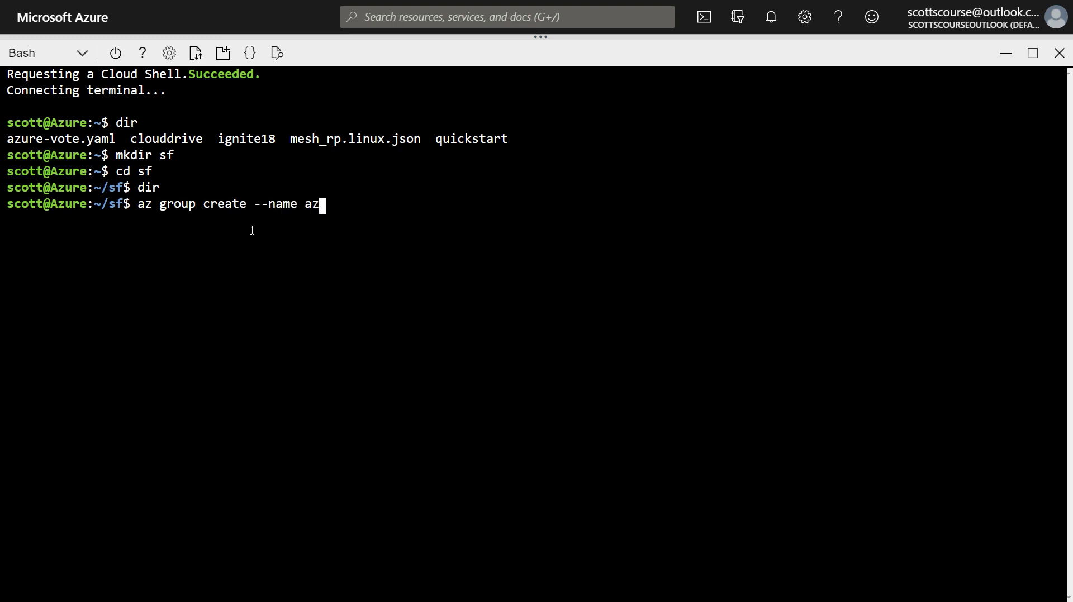
pyautogui.write('jdsf')
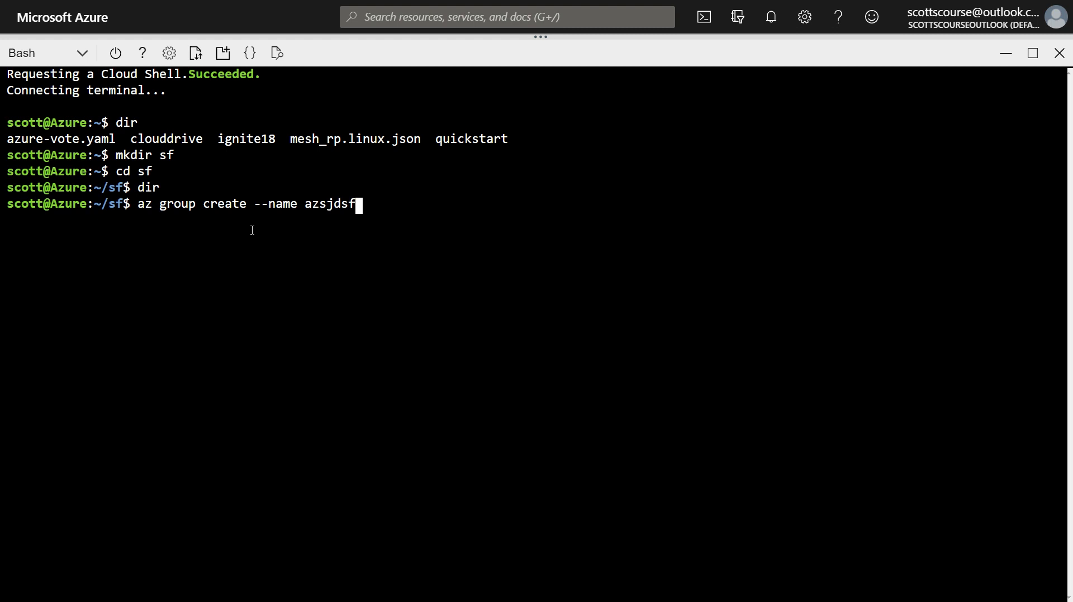
pyautogui.write('grp')
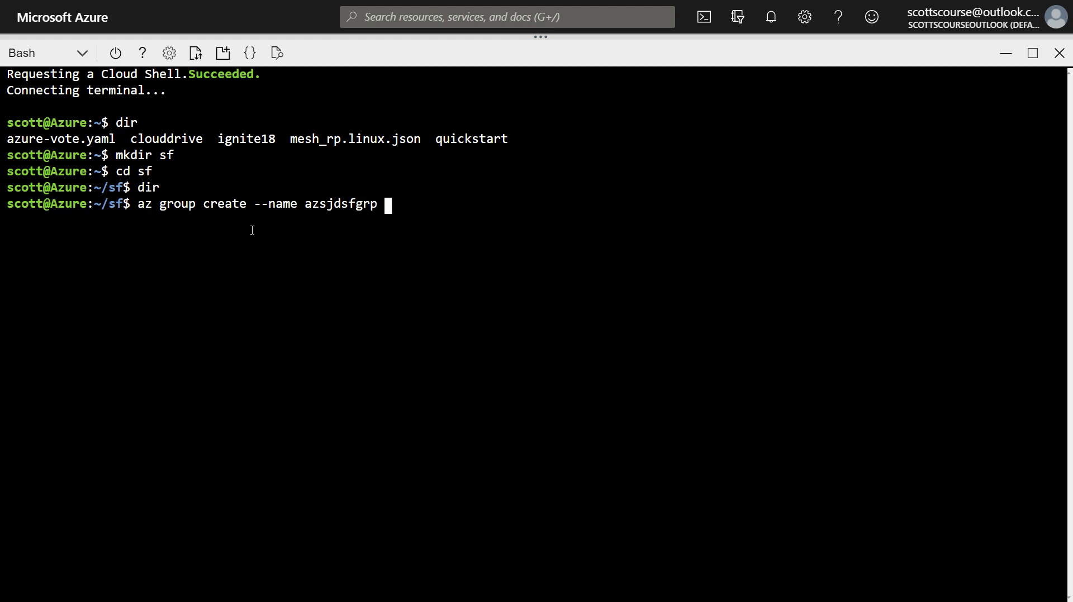
pyautogui.write('--loca')
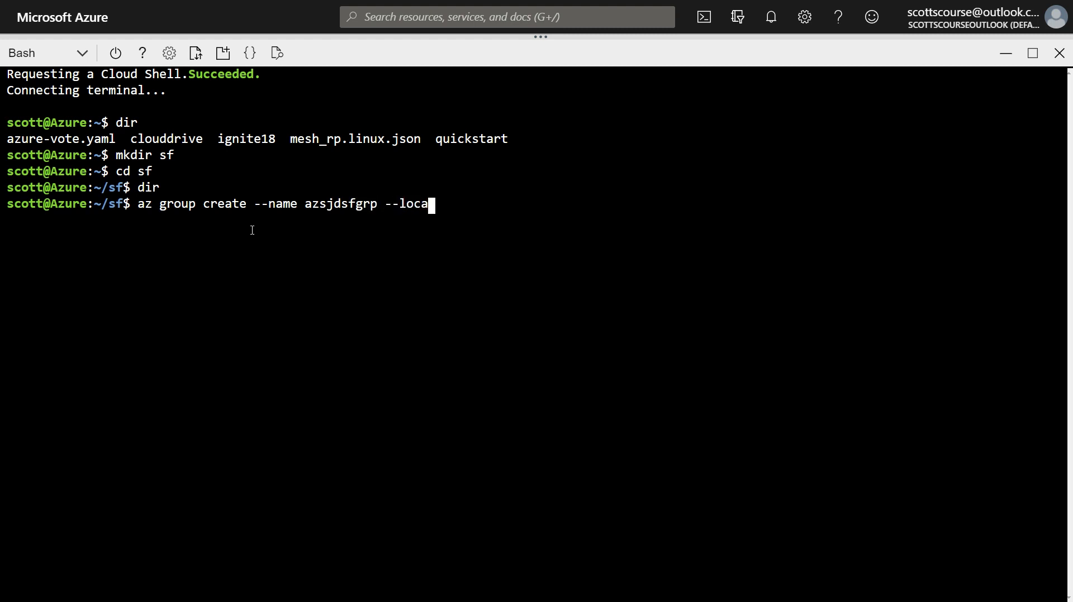
pyautogui.write('tion eas')
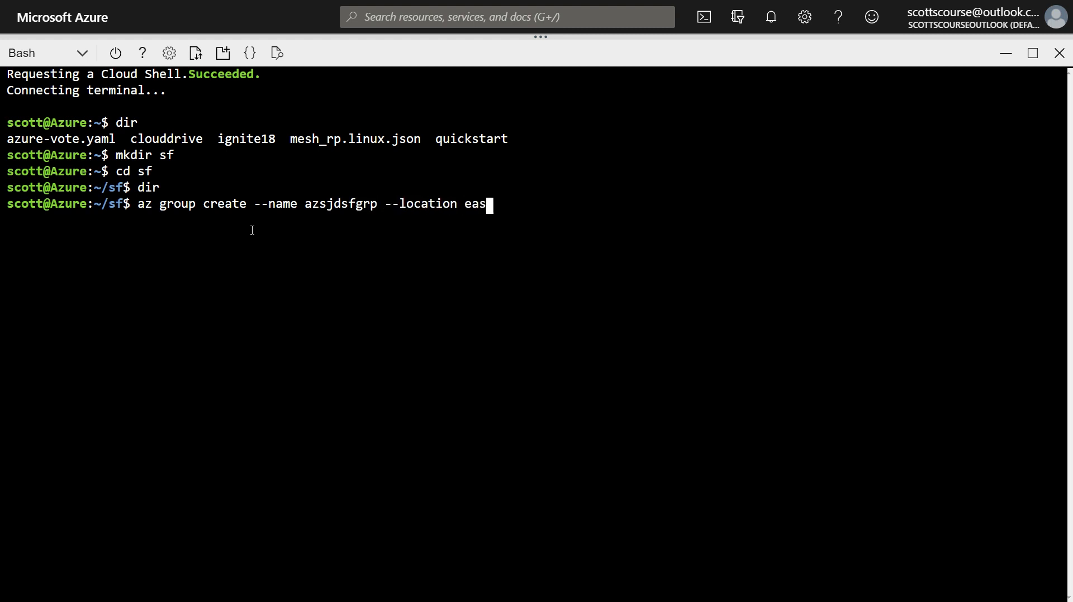
pyautogui.write('tus')
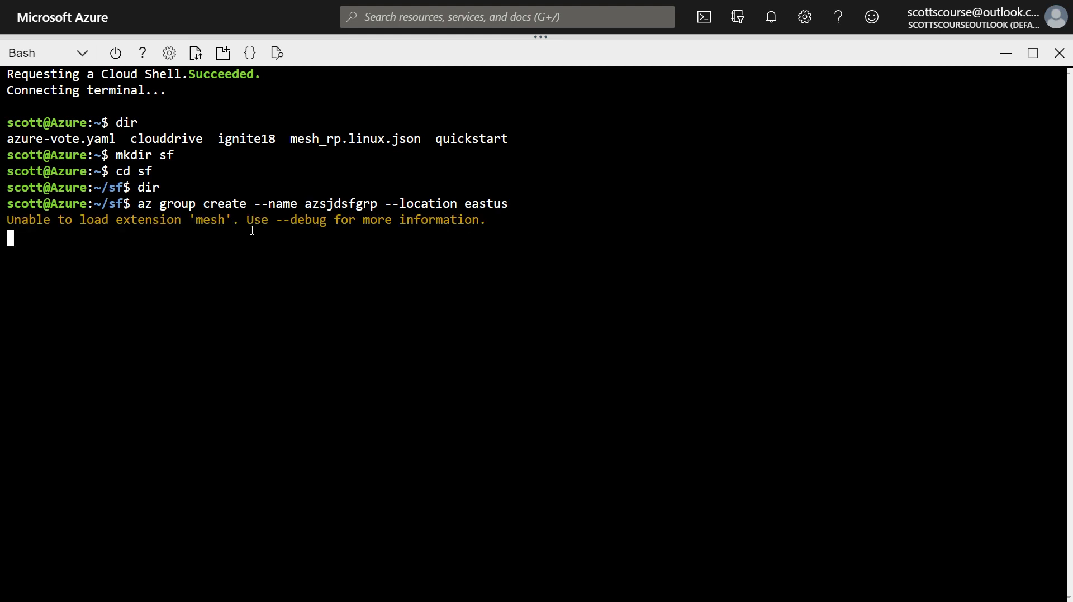
pyautogui.press('Enter')
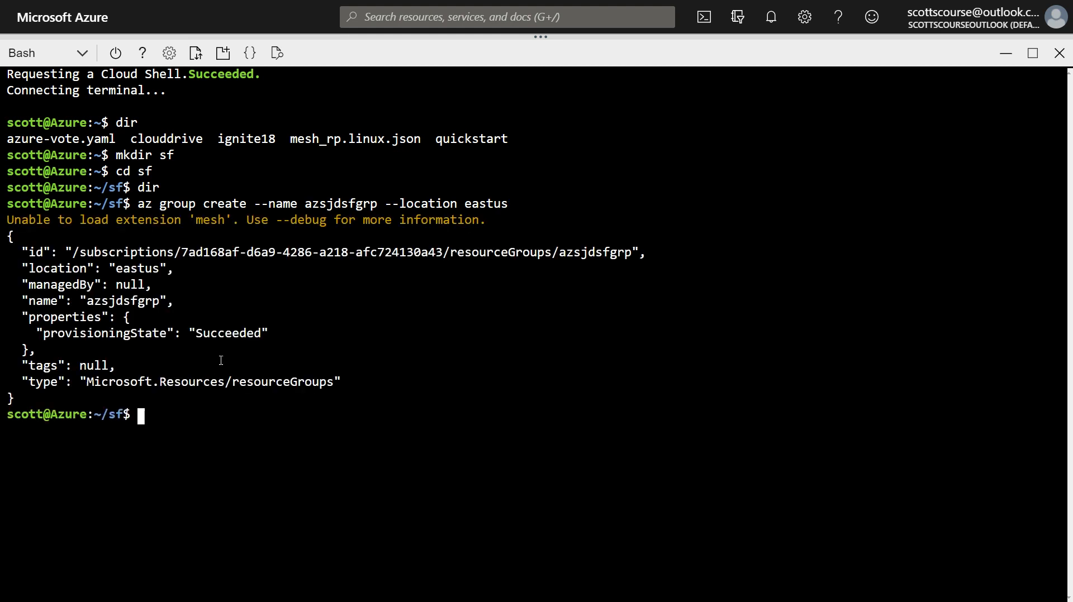
pyautogui.moveTo(482, 331)
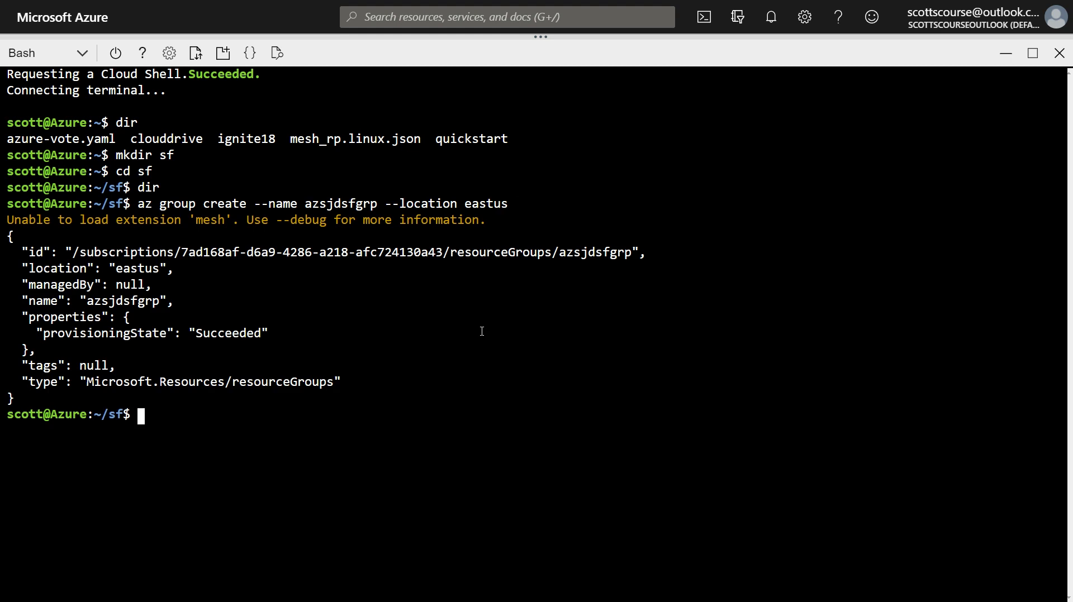
pyautogui.write('cle')
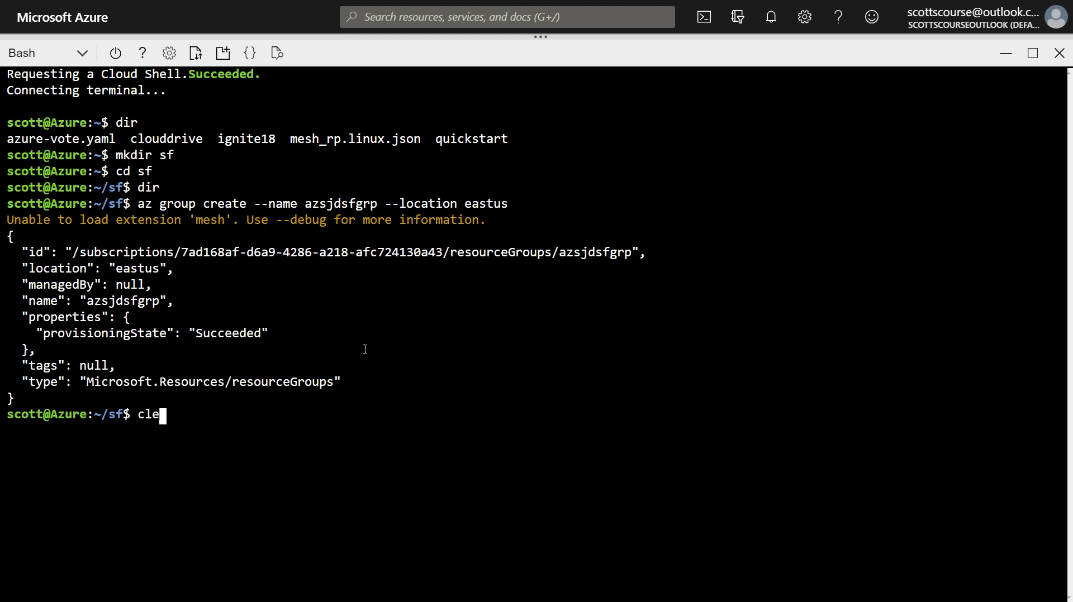
# - Clear the terminal output, leaving only the sf directory prompt
pyautogui.press('Enter')
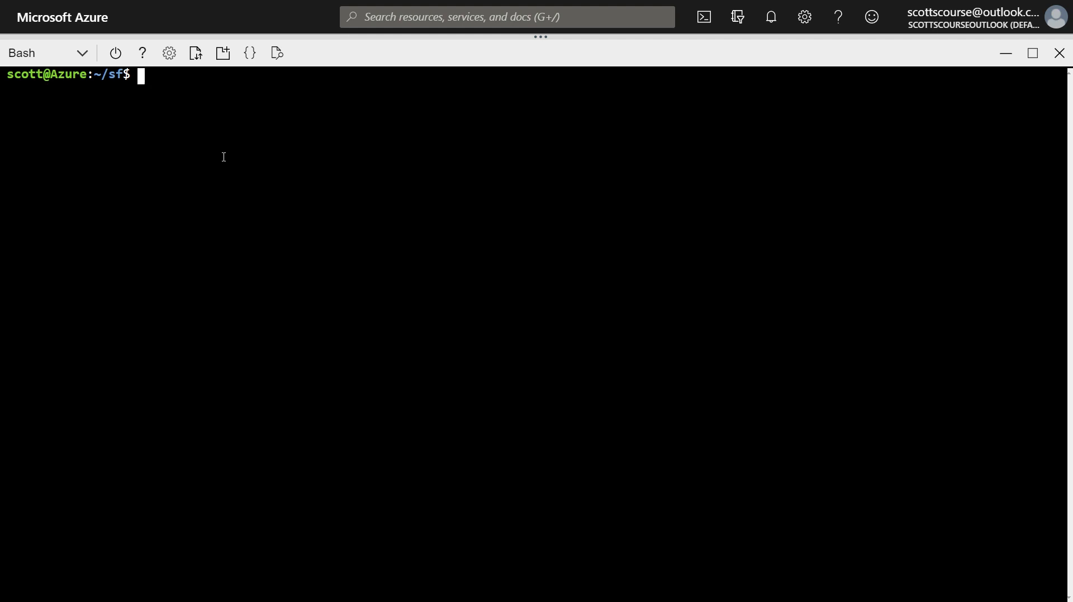
# - Begin az sf cluster create with --resource-group azsjdsfgrp
pyautogui.write('az')
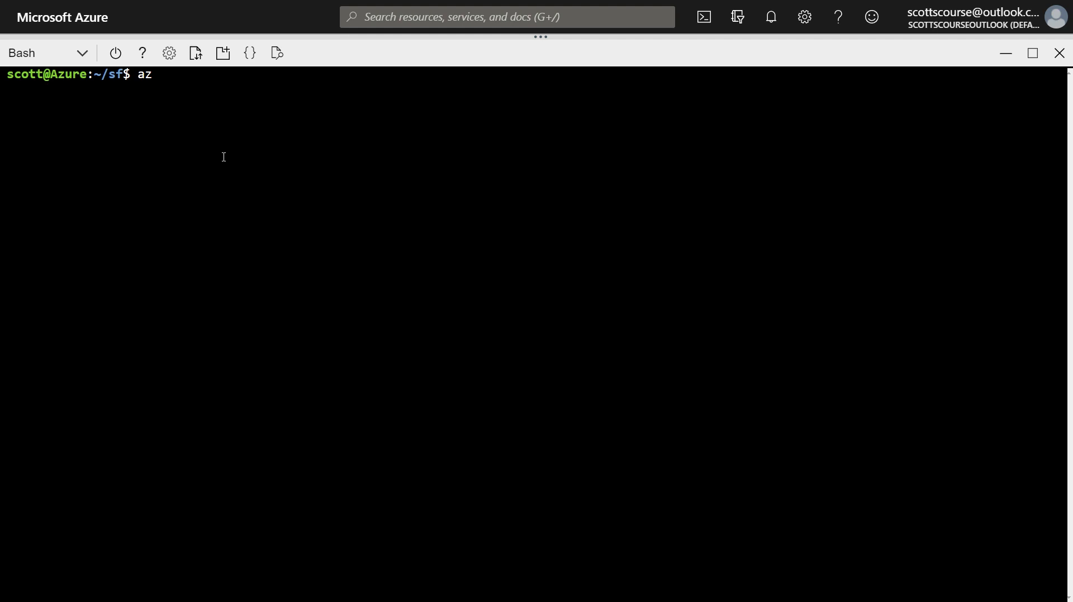
pyautogui.write('sf')
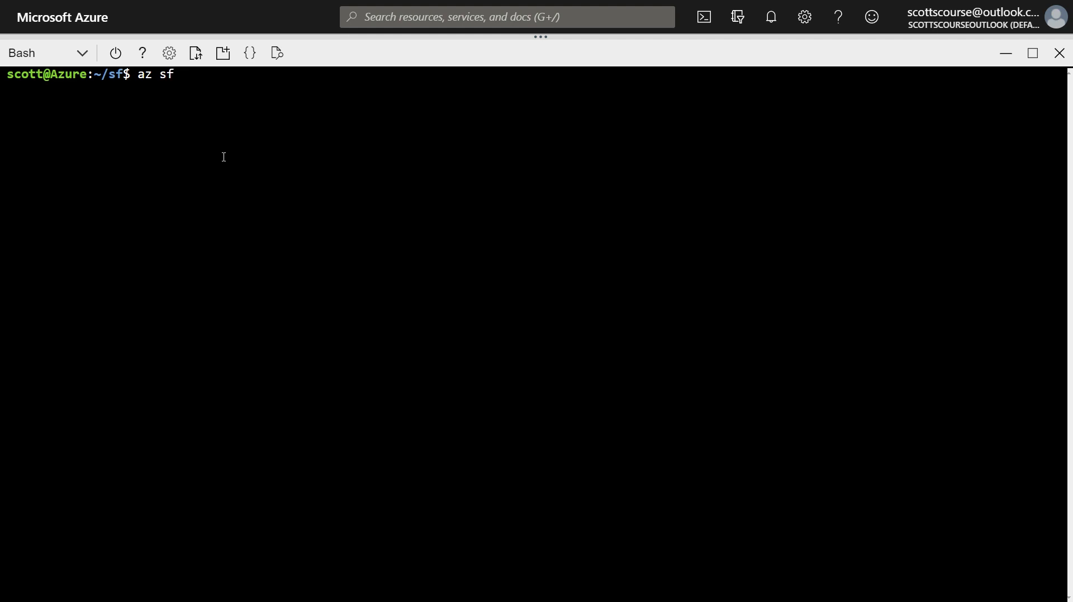
pyautogui.write('c')
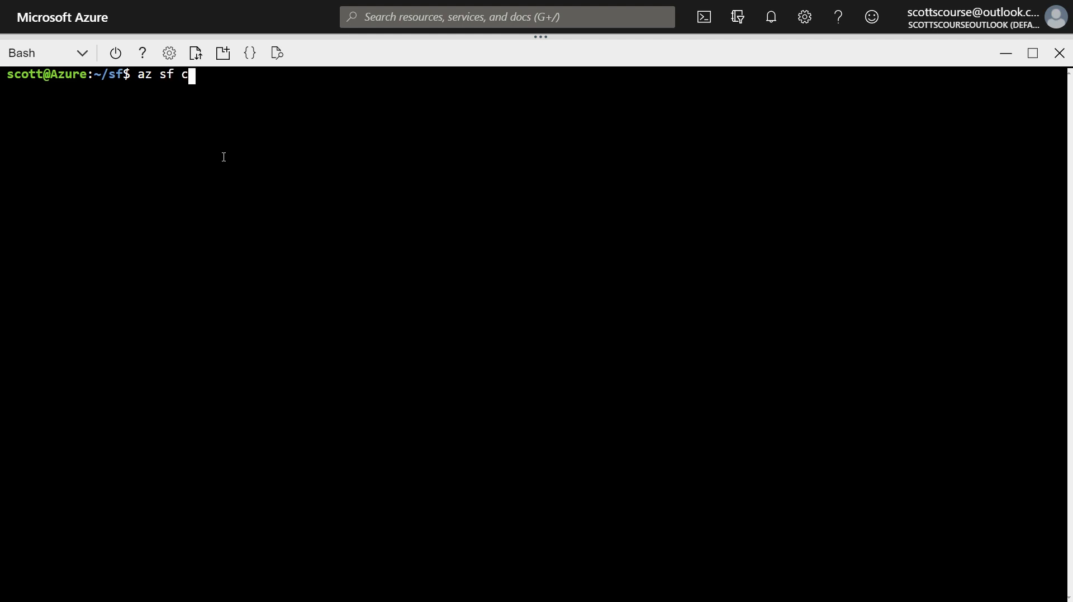
pyautogui.write('lus')
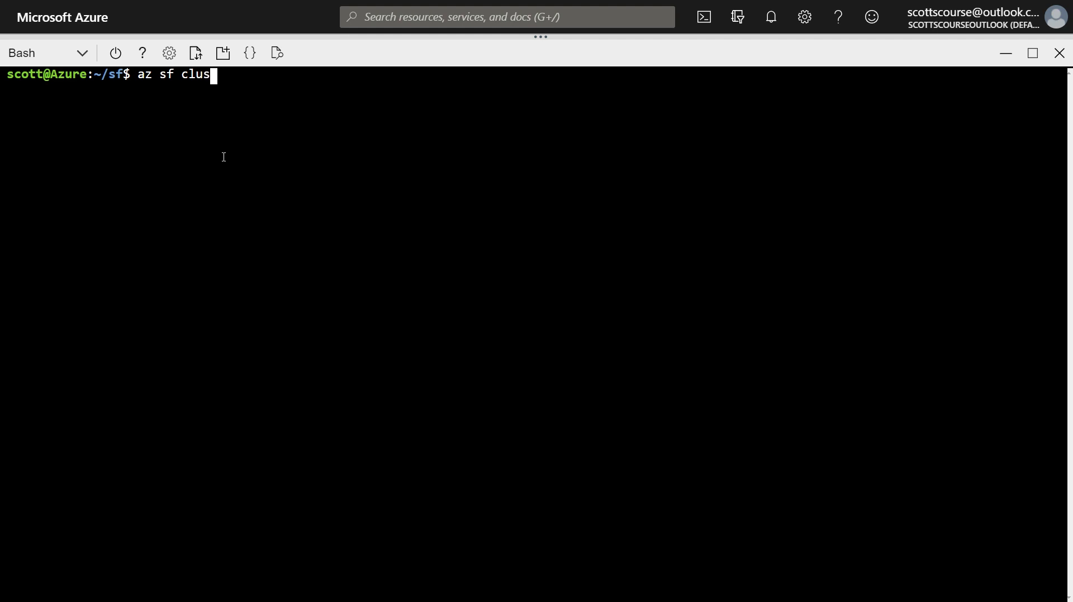
pyautogui.write('ter')
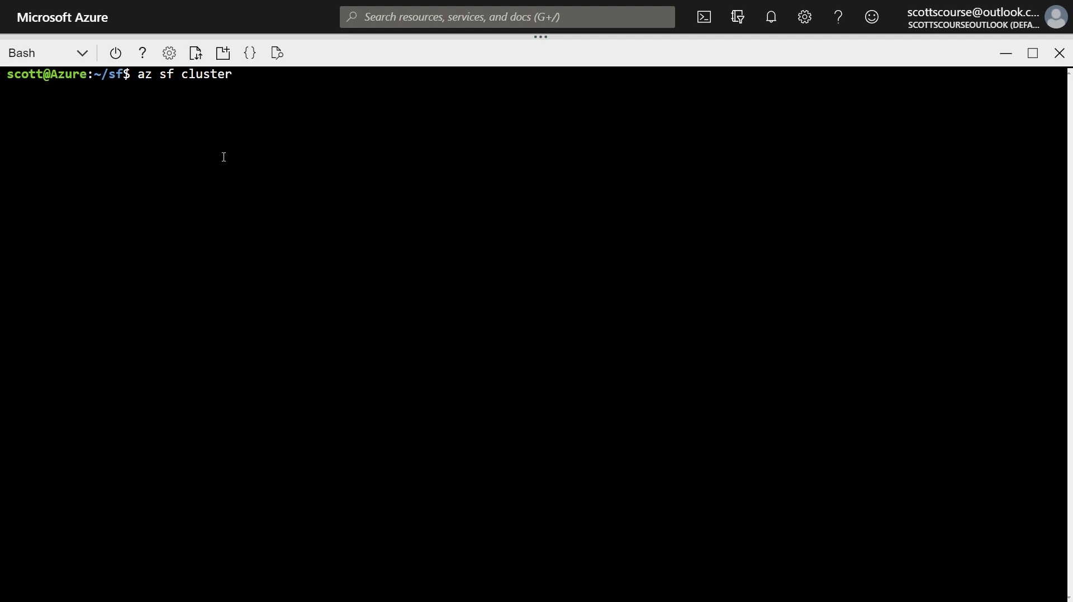
pyautogui.write('create')
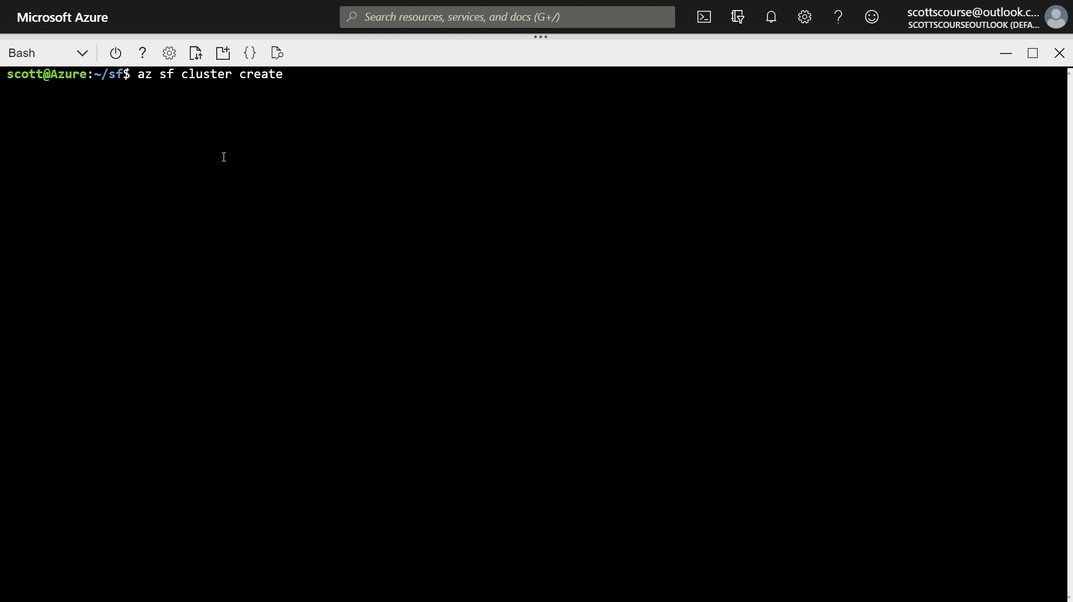
pyautogui.write('--re')
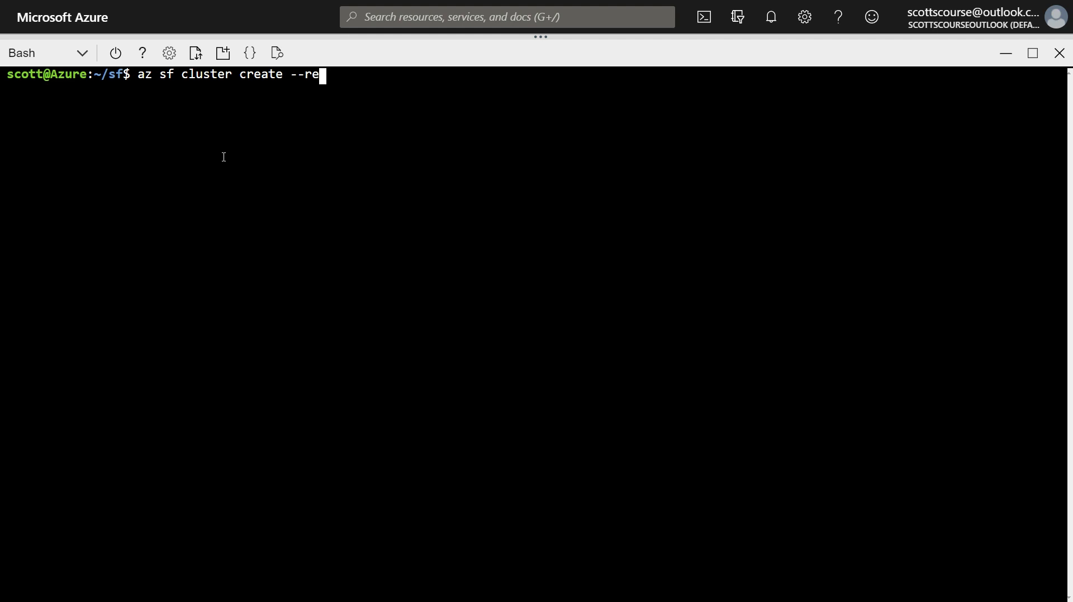
pyautogui.write('source-')
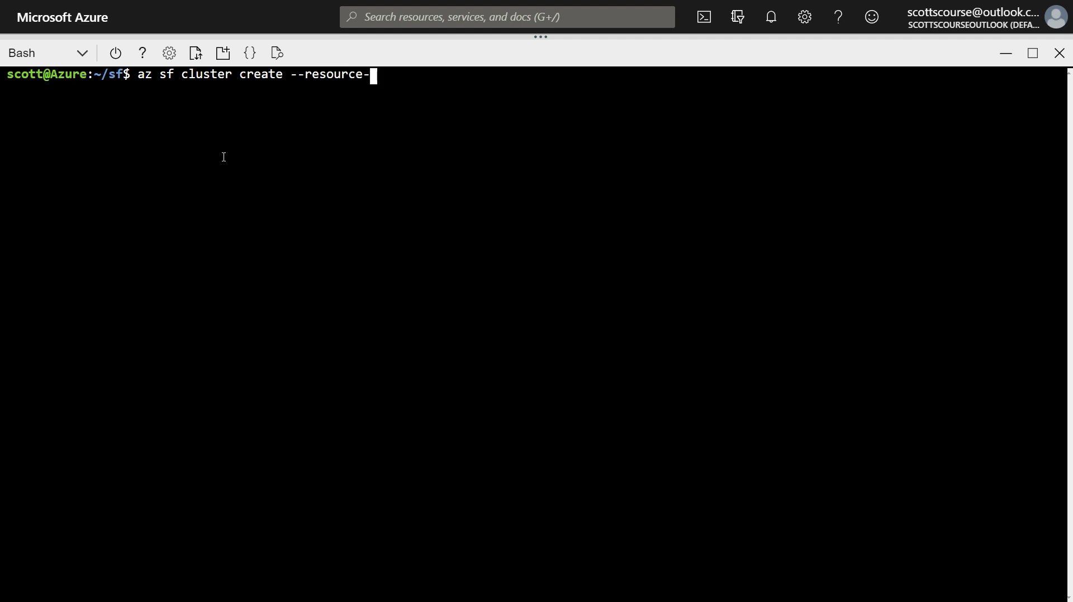
pyautogui.write('group az')
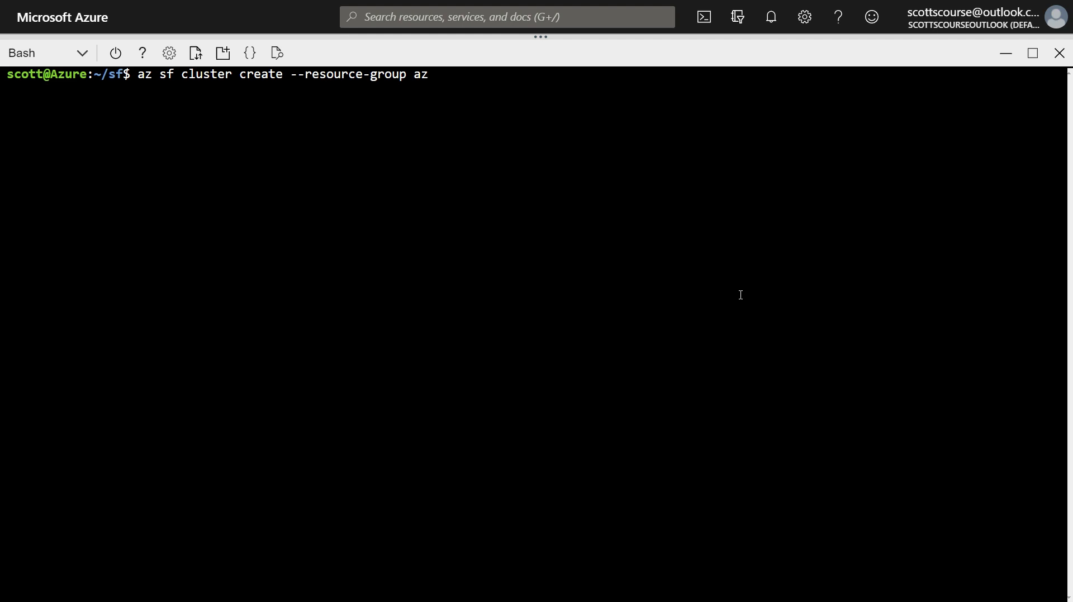
pyautogui.write('sjd')
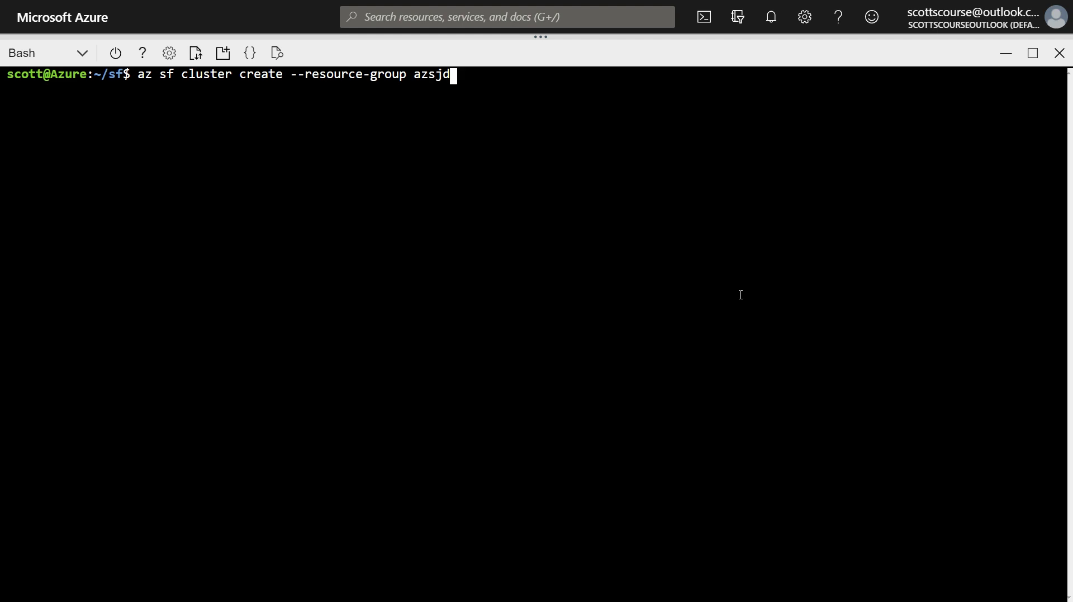
pyautogui.write('sfgrp')
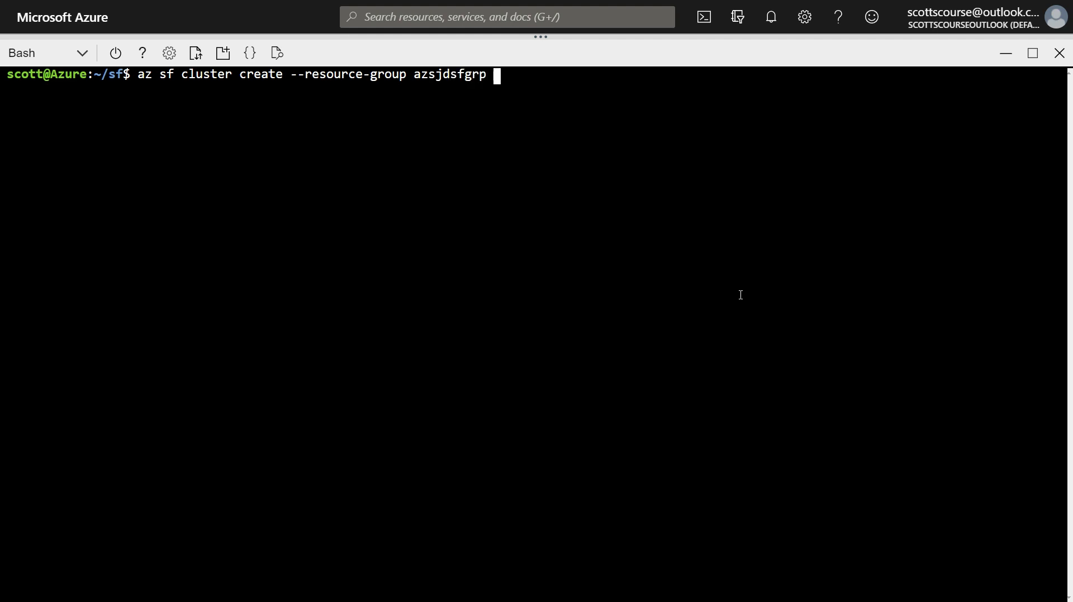
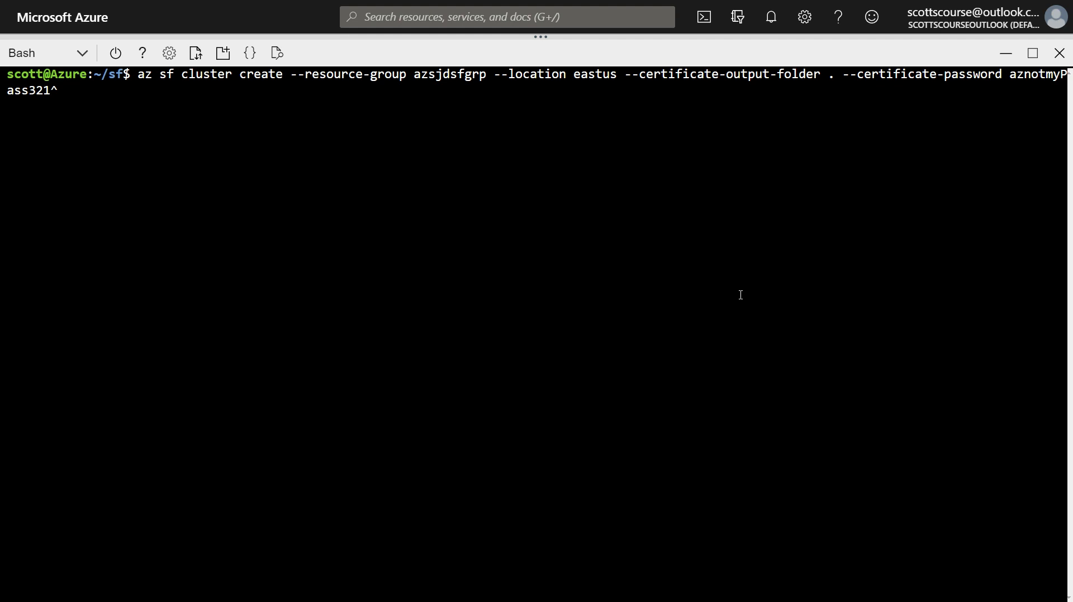
# - Add --certificate-subject-name "azsjdsf.eastus.cloudapp.azure.com" to the command
pyautogui.write('--cer')
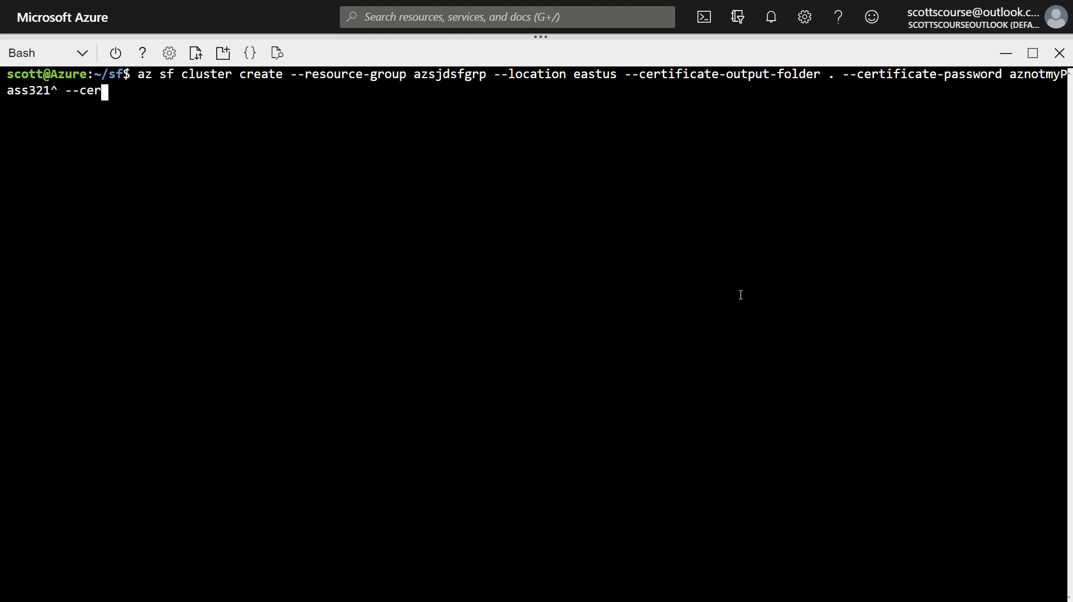
pyautogui.write('tificate-subj')
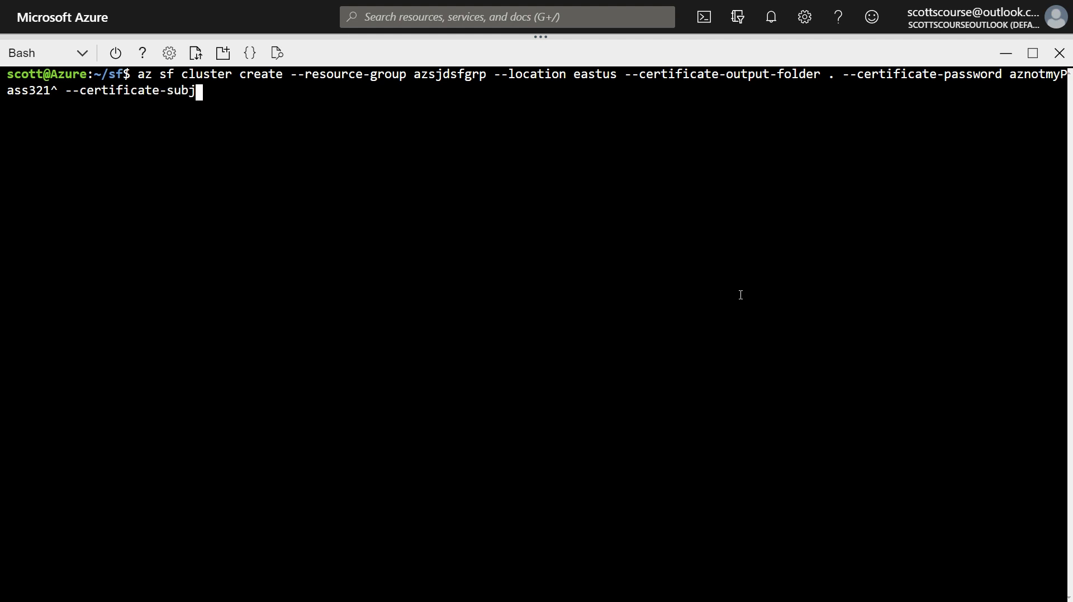
pyautogui.write('ect-name')
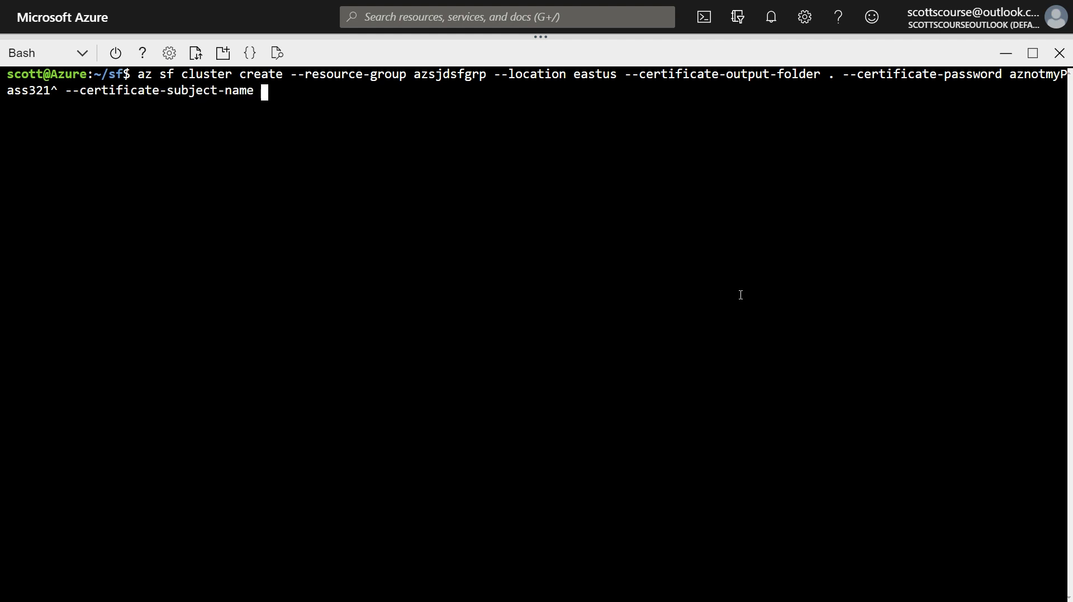
pyautogui.write('"')
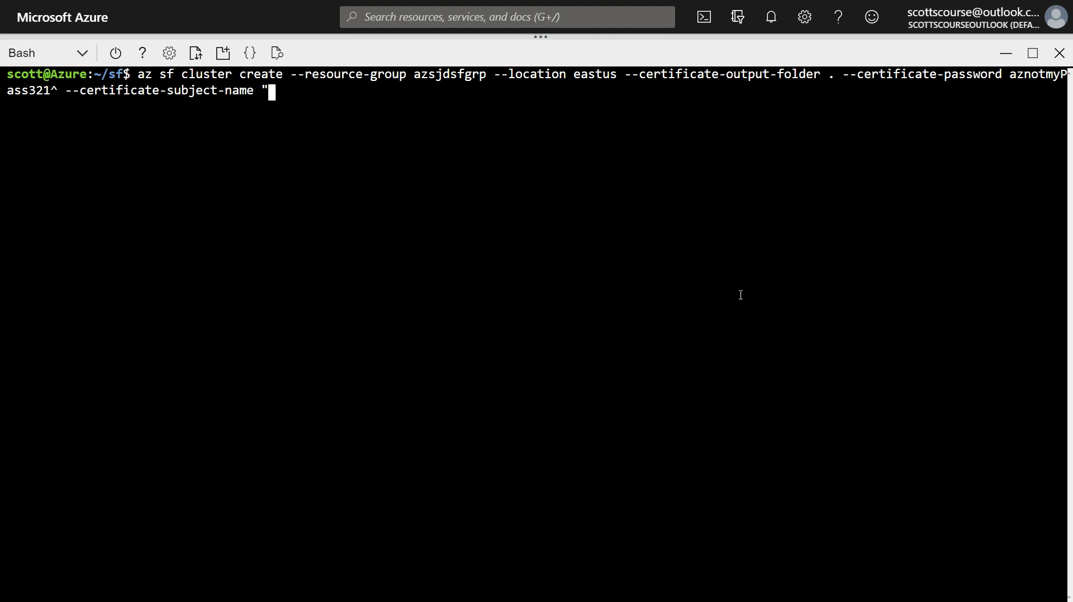
pyautogui.write('azsj')
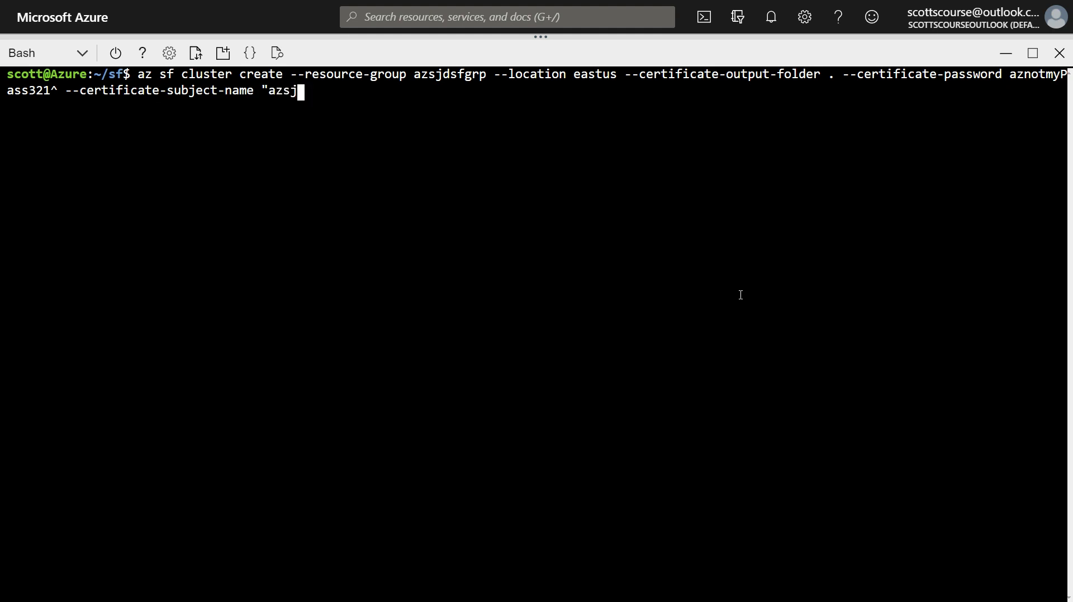
pyautogui.write('dsf.')
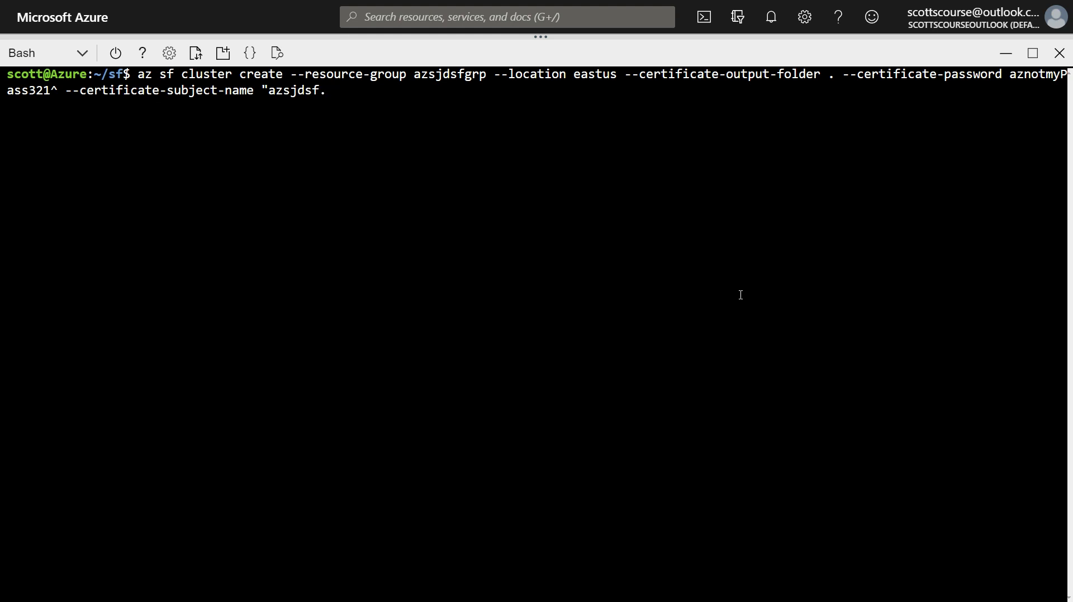
pyautogui.write('eastus.')
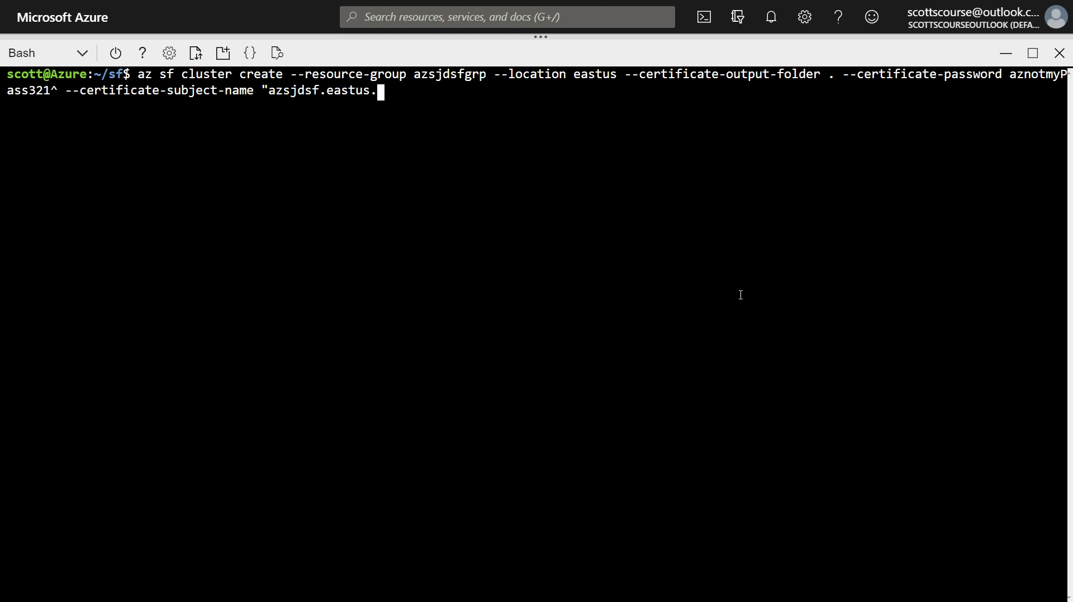
pyautogui.write('cloudapp')
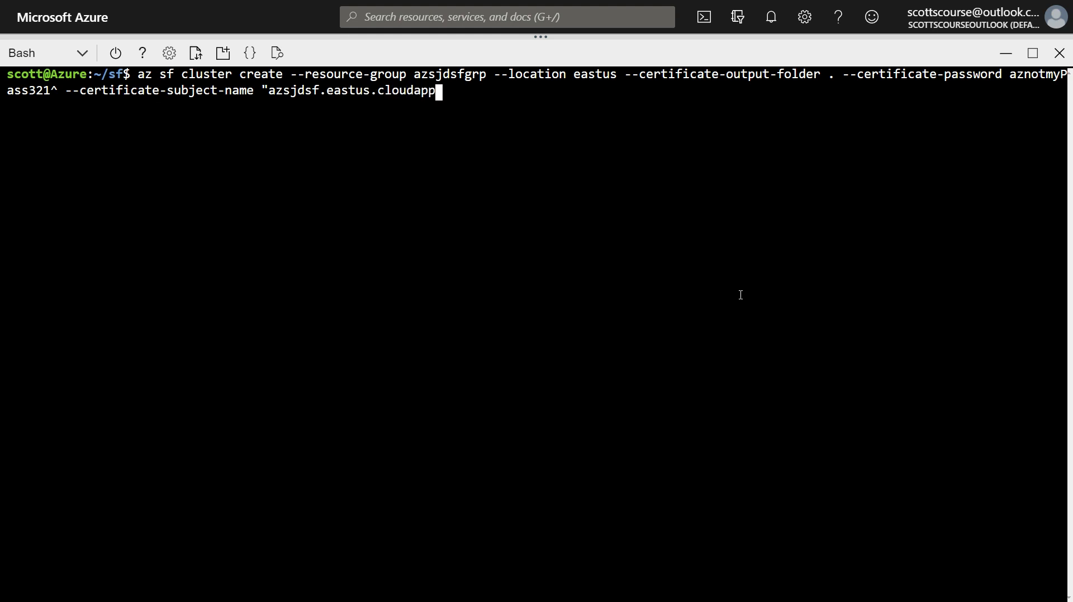
pyautogui.write('.azure.c')
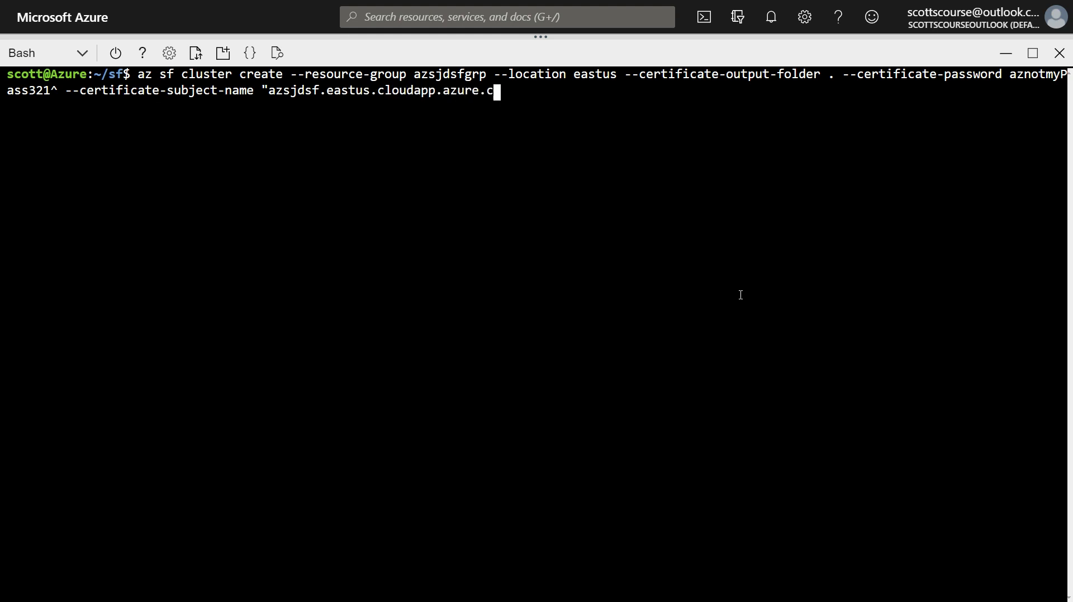
pyautogui.write('om"')
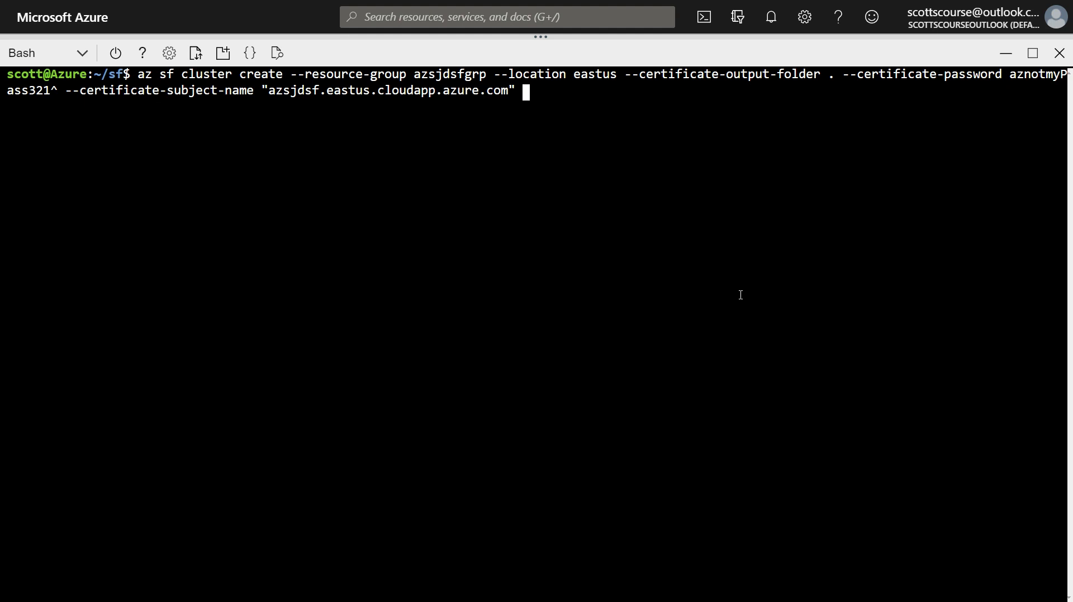
# - Append --cluster-name "azsjdsf", the cluster size option and --os UbuntuServer1604
pyautogui.write('--clu')
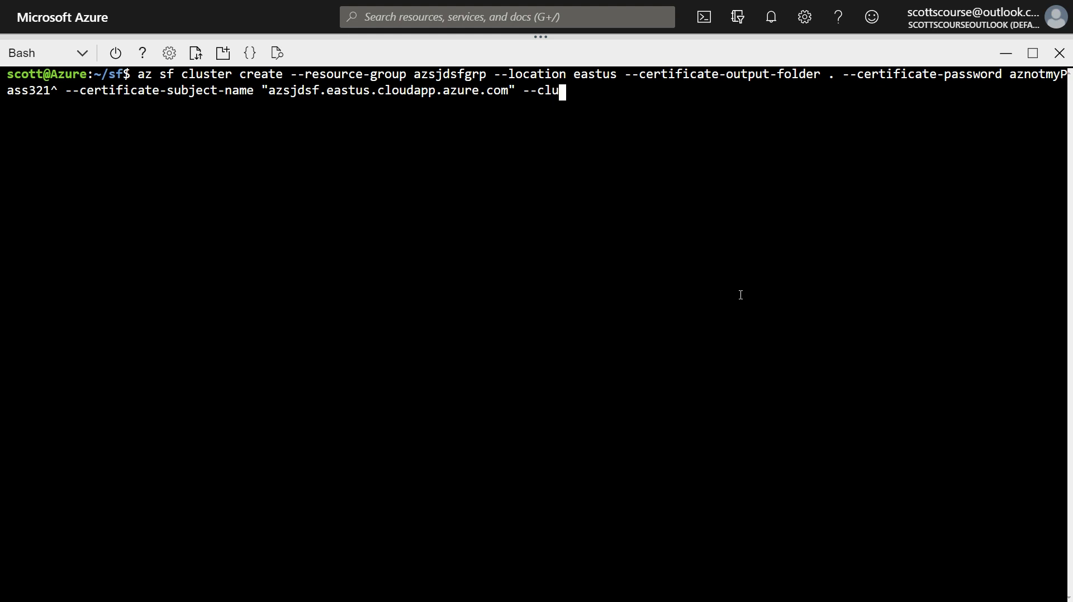
pyautogui.write('ster-na')
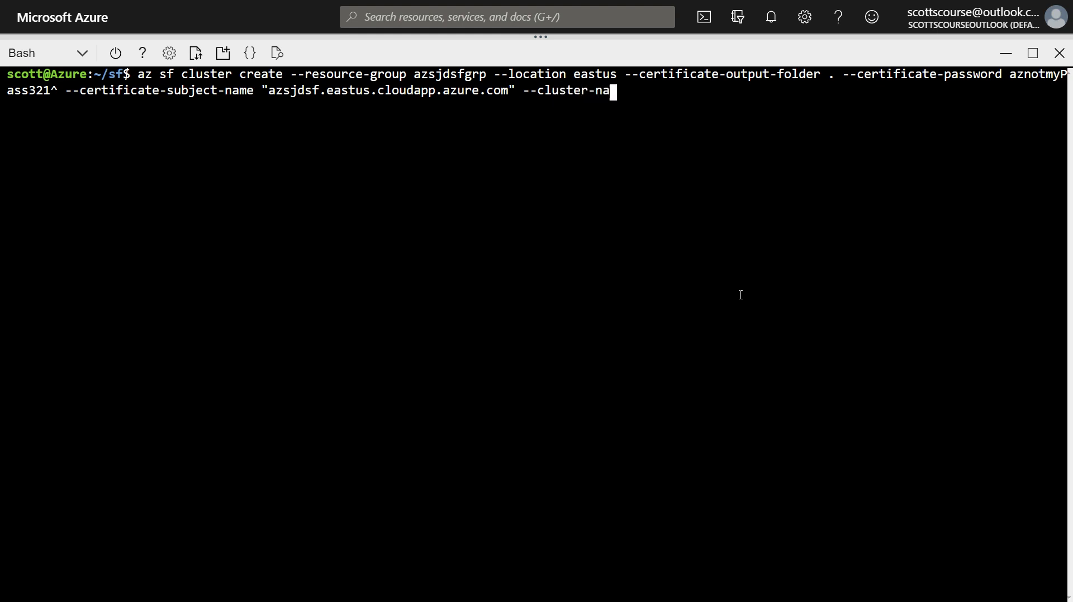
pyautogui.write('me "az')
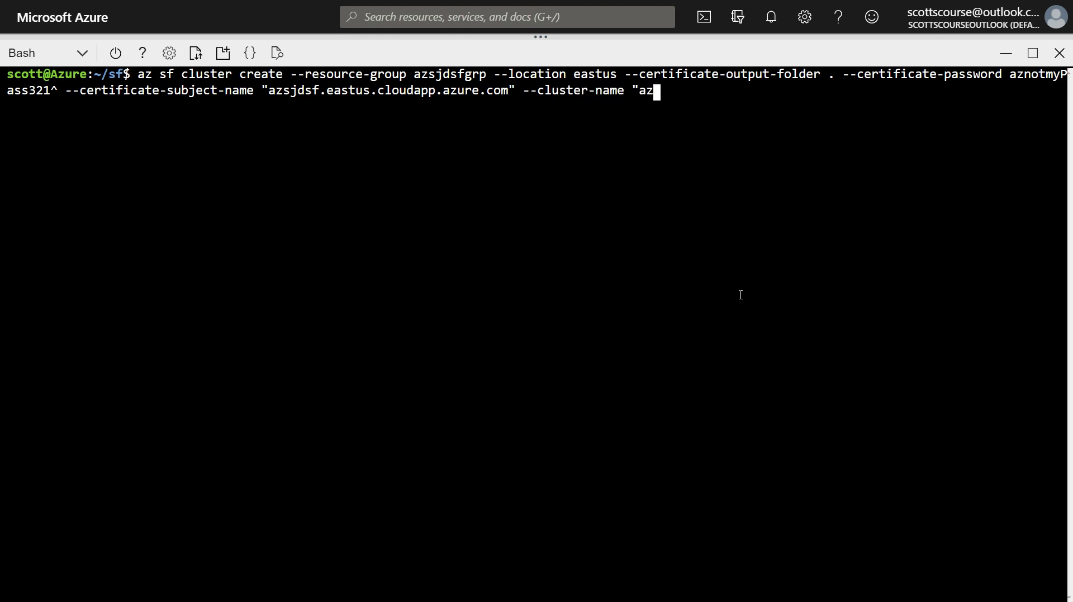
pyautogui.write('sjdsf')
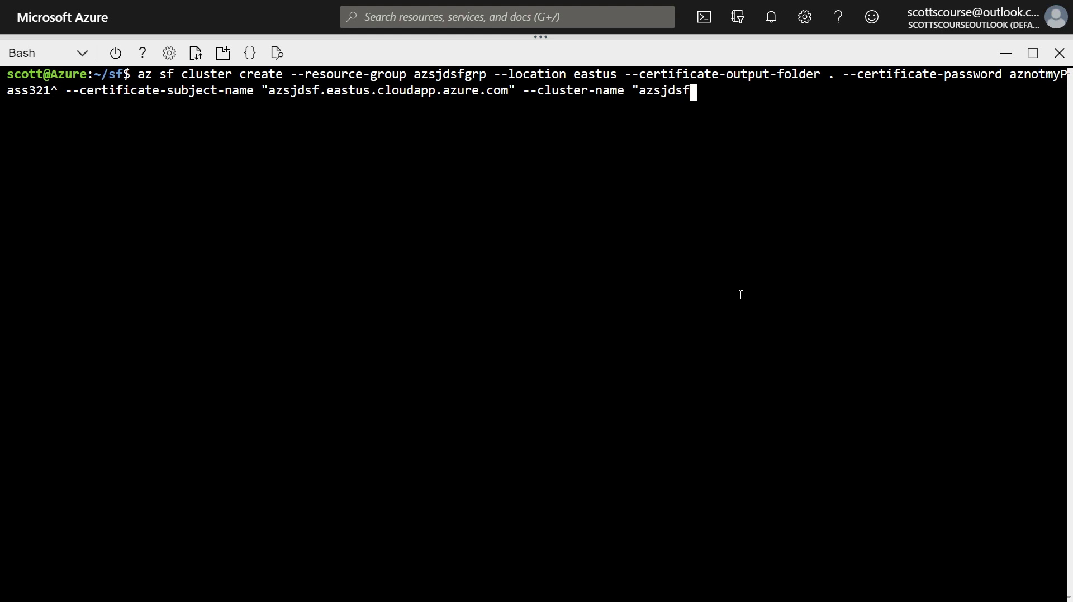
pyautogui.write('"')
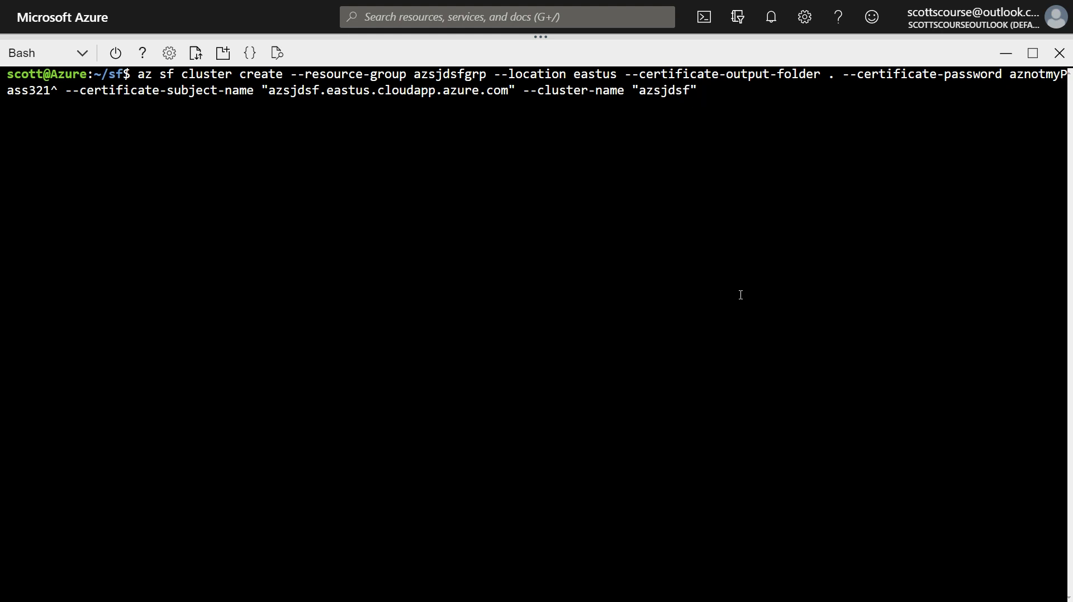
pyautogui.write('--cluster-size 2')
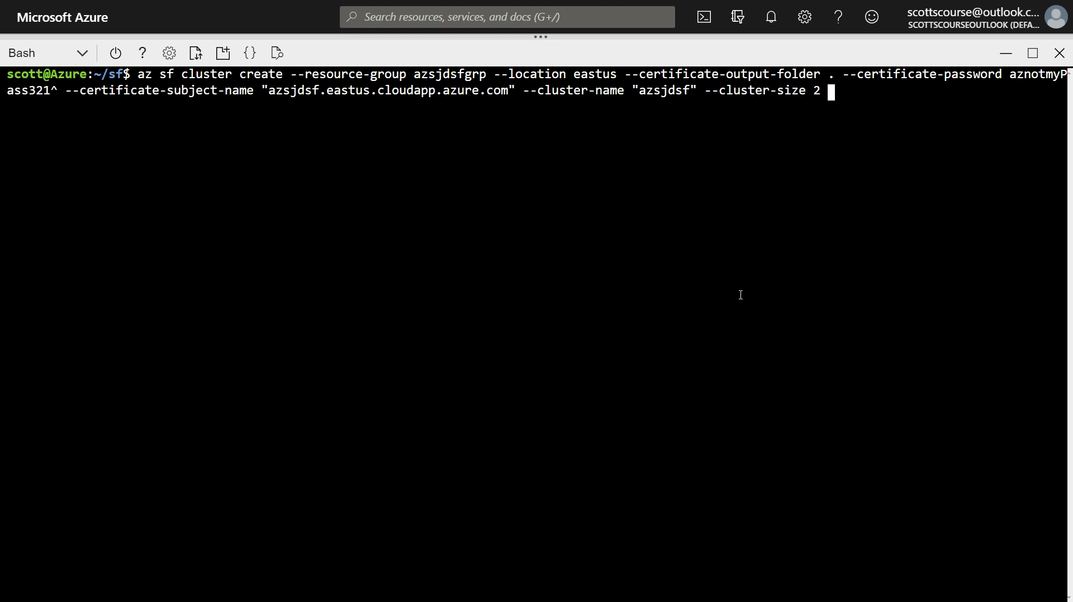
pyautogui.write('--os')
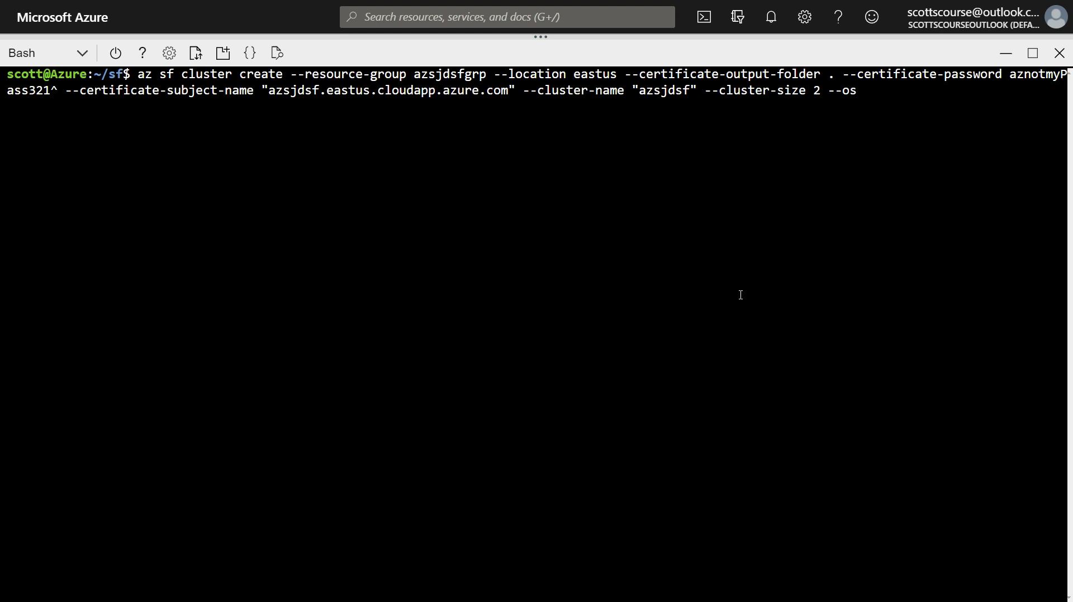
pyautogui.write('Ubu')
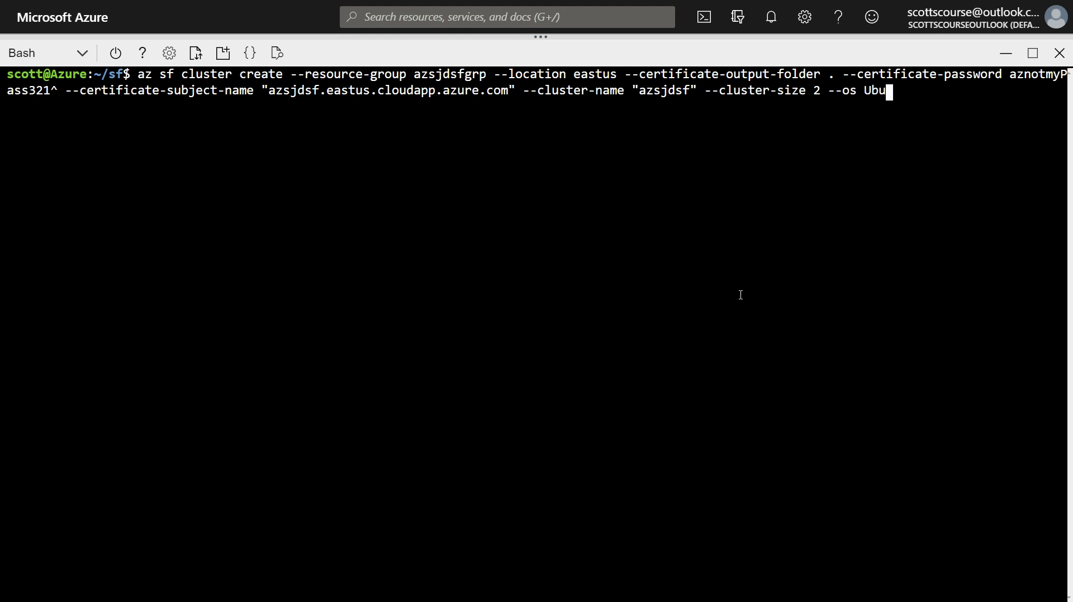
pyautogui.write('ntuS')
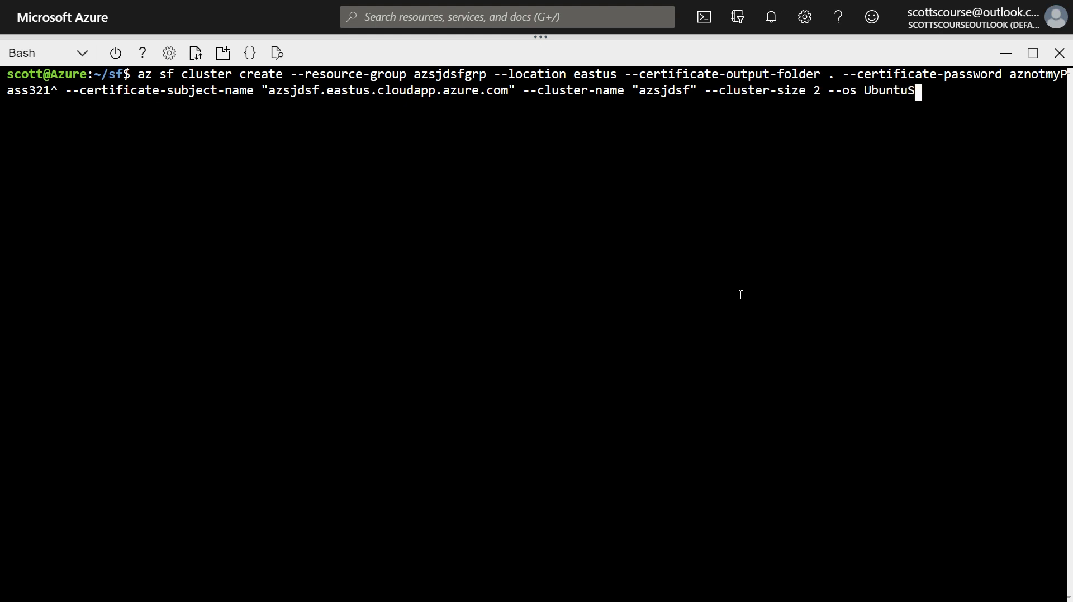
pyautogui.write('erver1604')
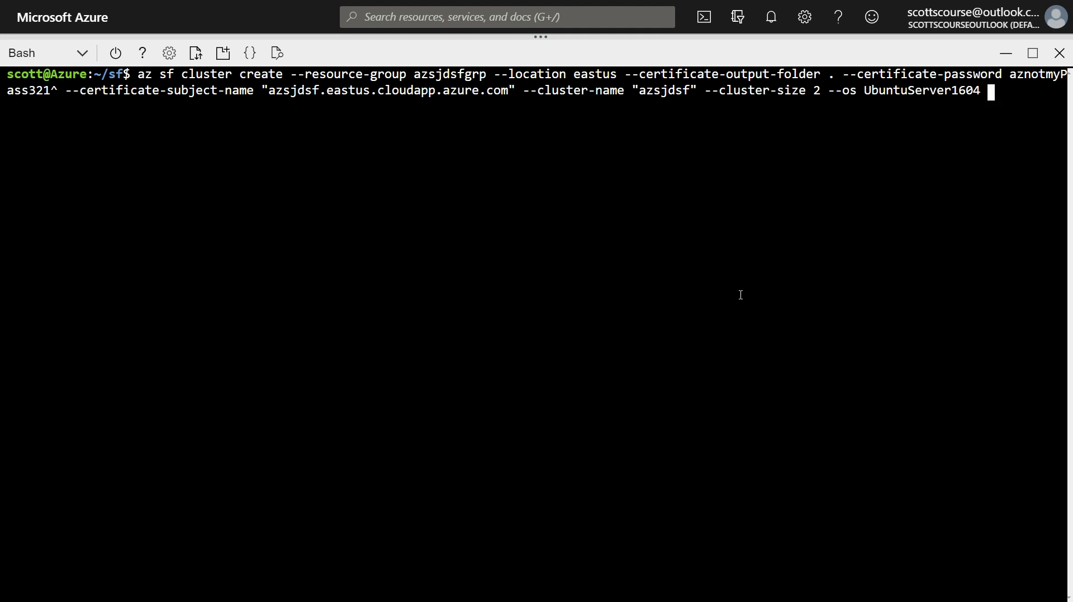
# - Append --vault-name "azsfnewvault" --vault-resource-group azsjdsfgrp to the command
pyautogui.write('--')
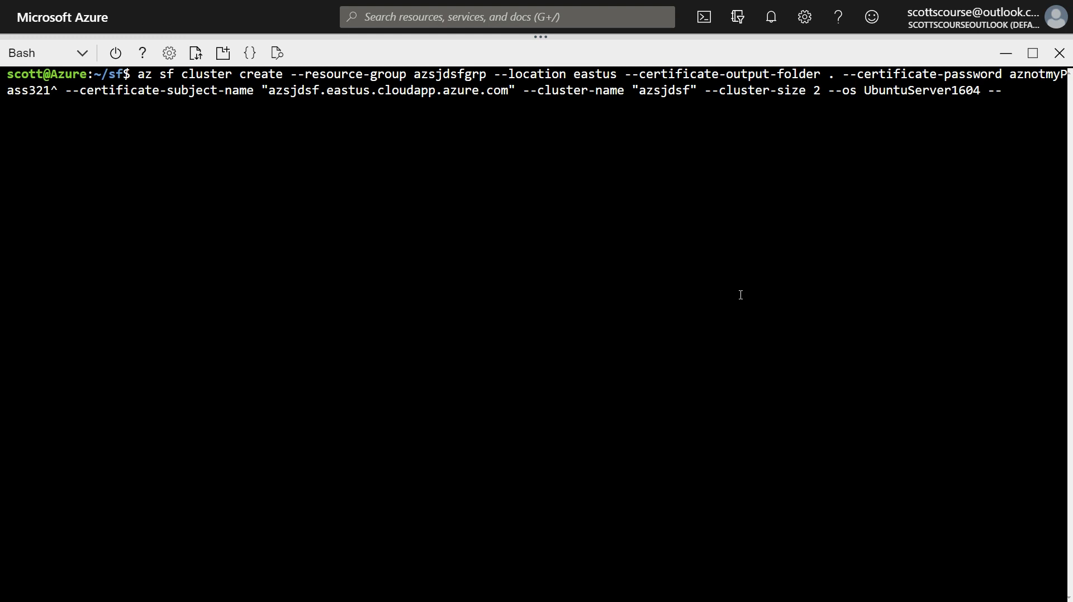
pyautogui.write('--vault-name "')
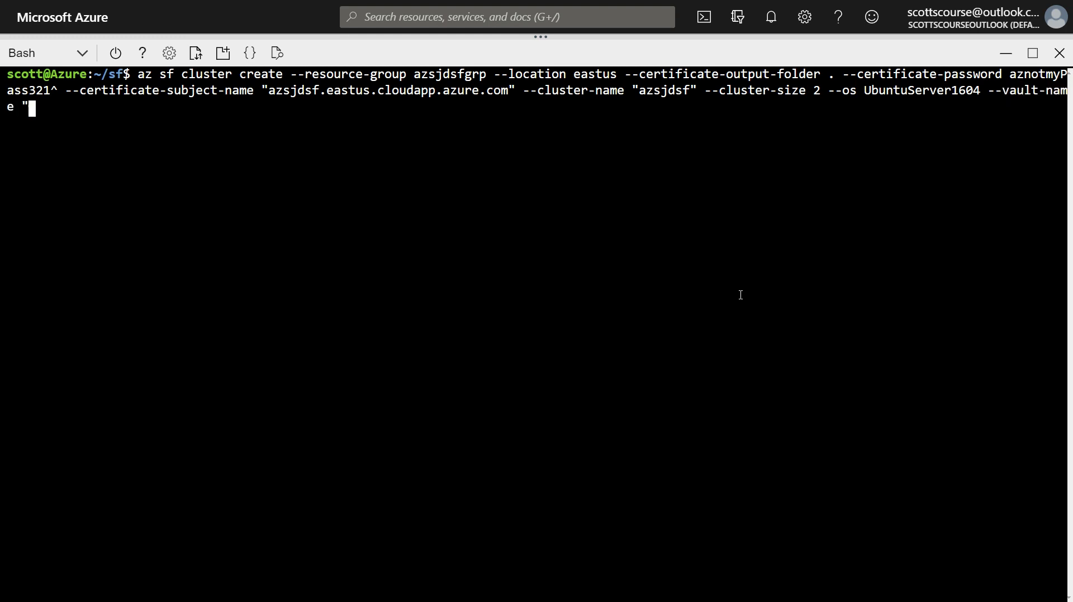
pyautogui.write('azs')
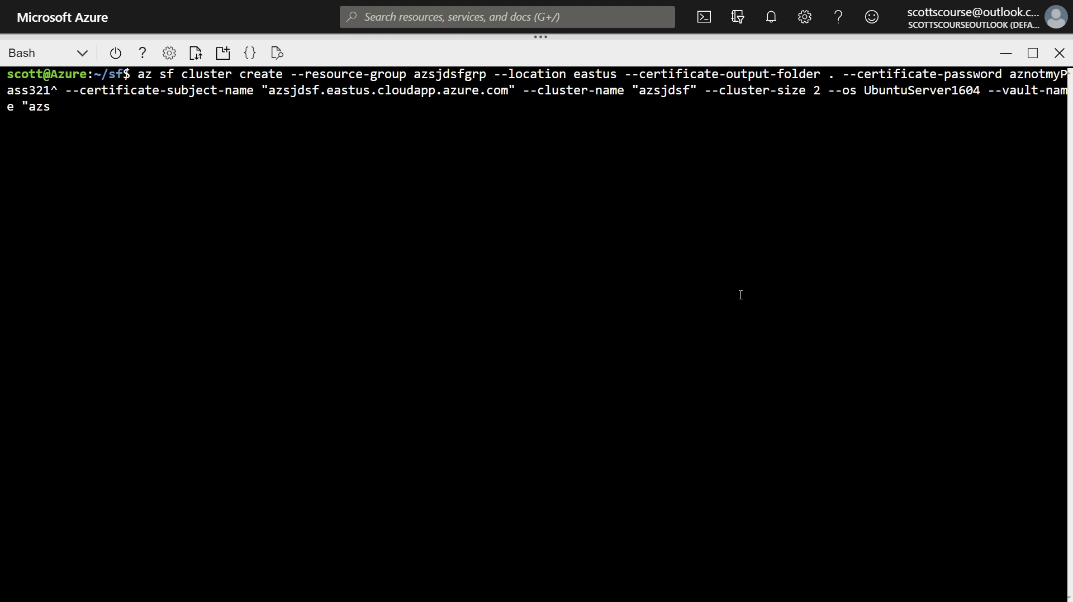
pyautogui.write('f')
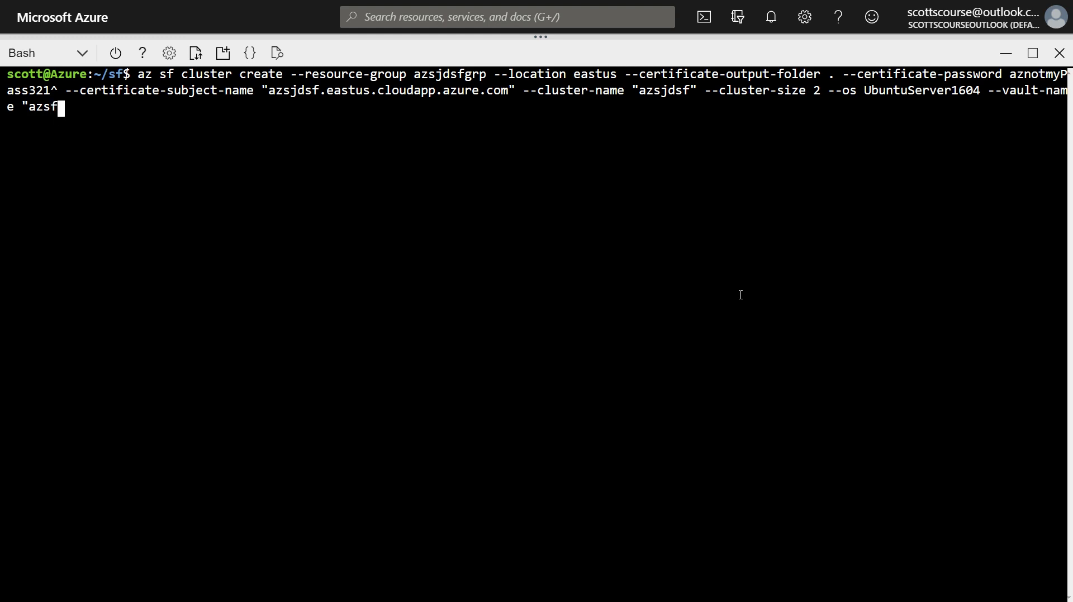
pyautogui.write('newvault')
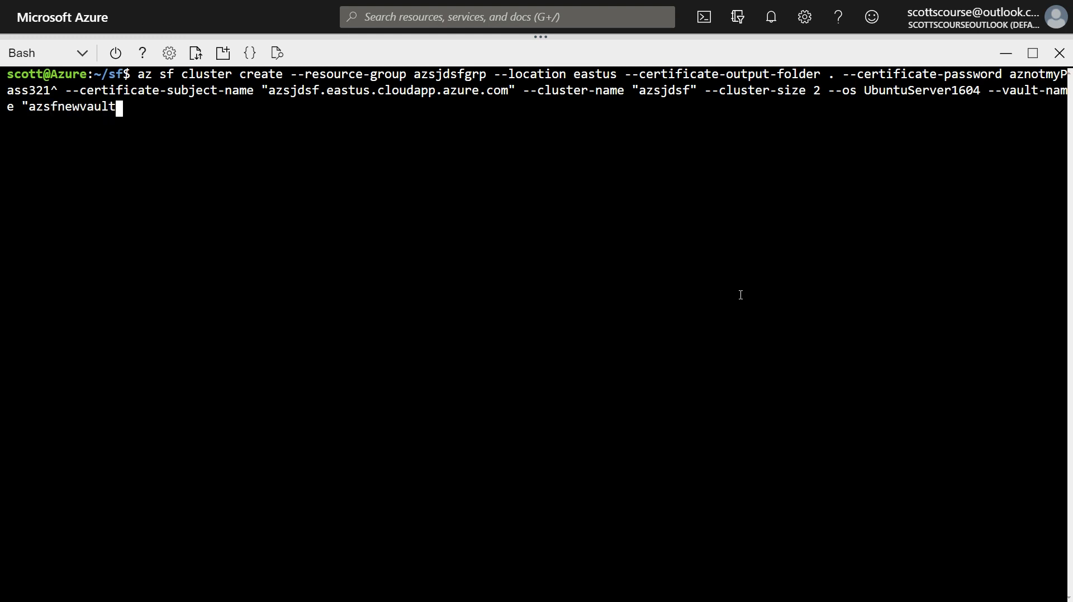
pyautogui.write('" --')
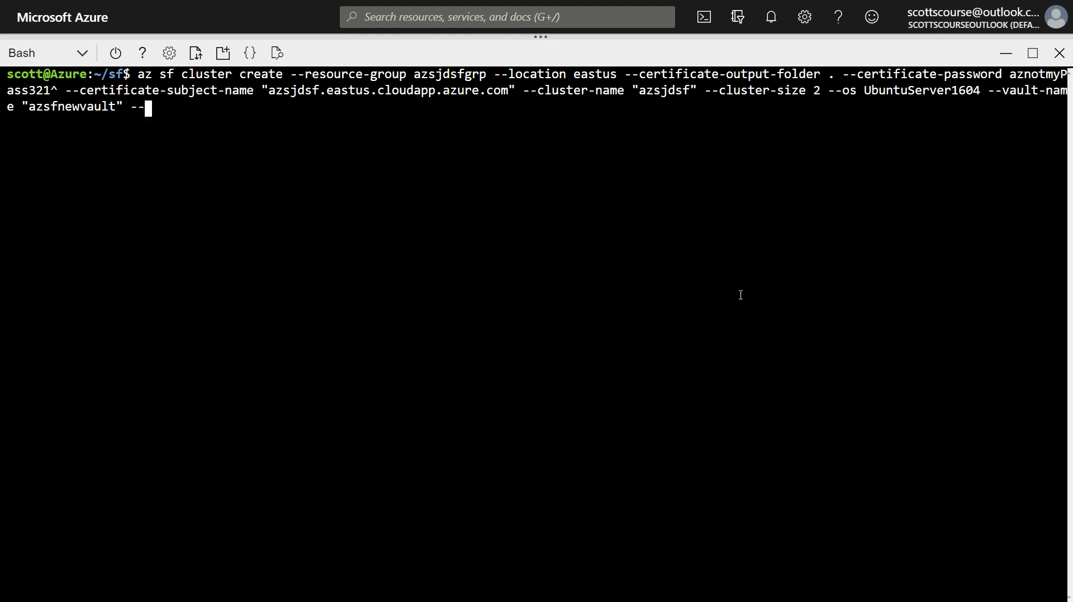
pyautogui.write('vault')
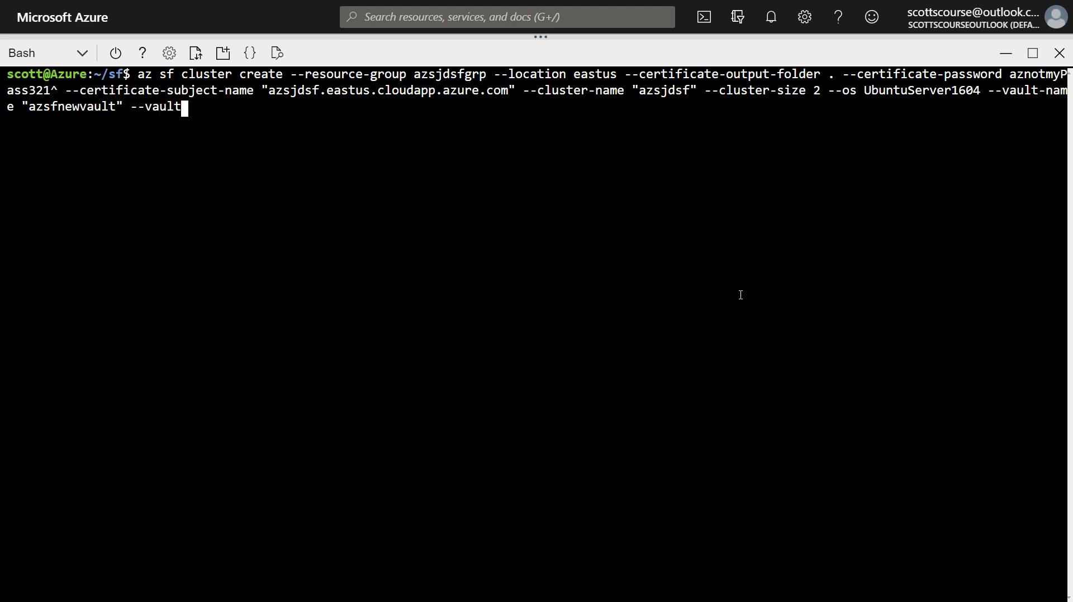
pyautogui.write('-res')
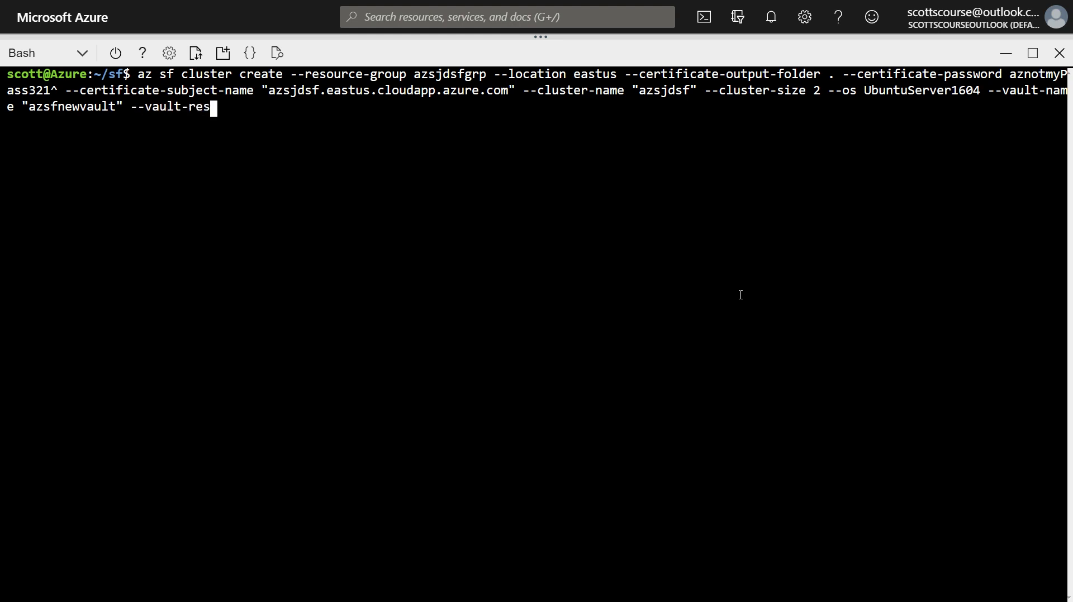
pyautogui.write('ource-group')
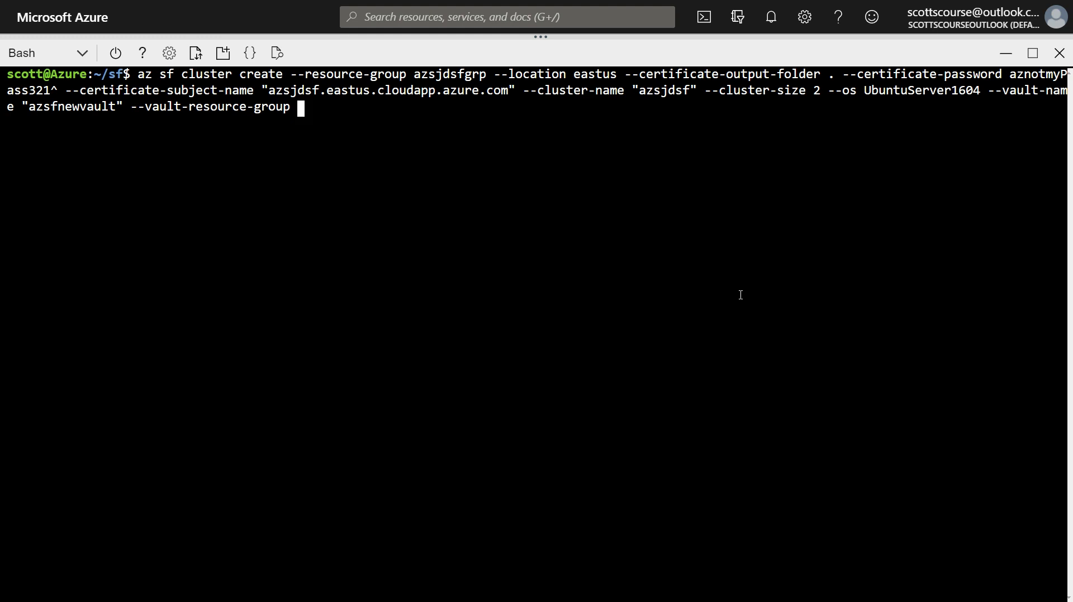
pyautogui.write('azsj')
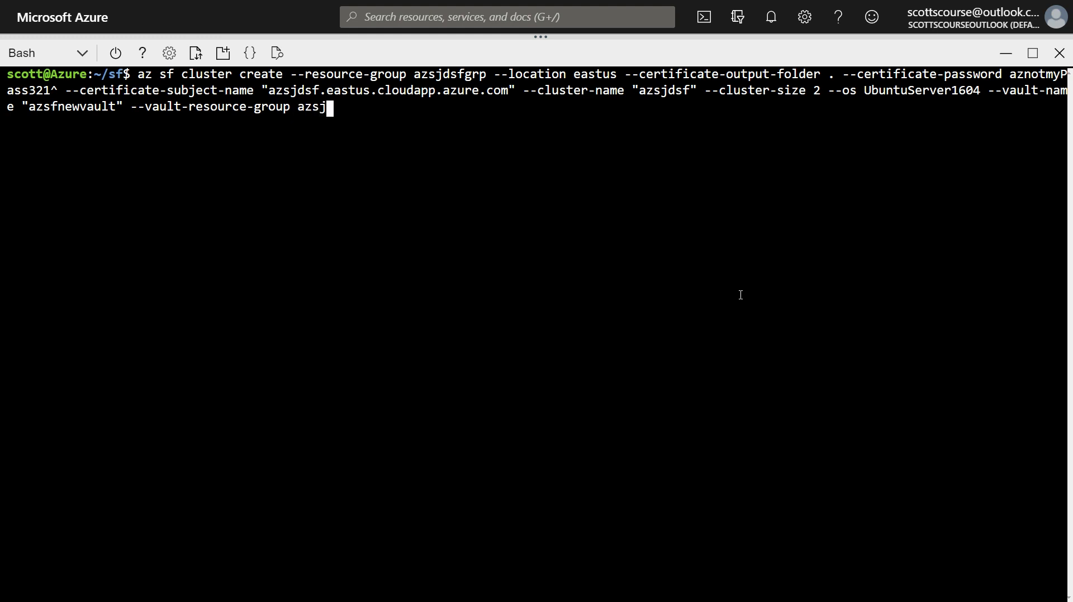
pyautogui.write('dsfgrp')
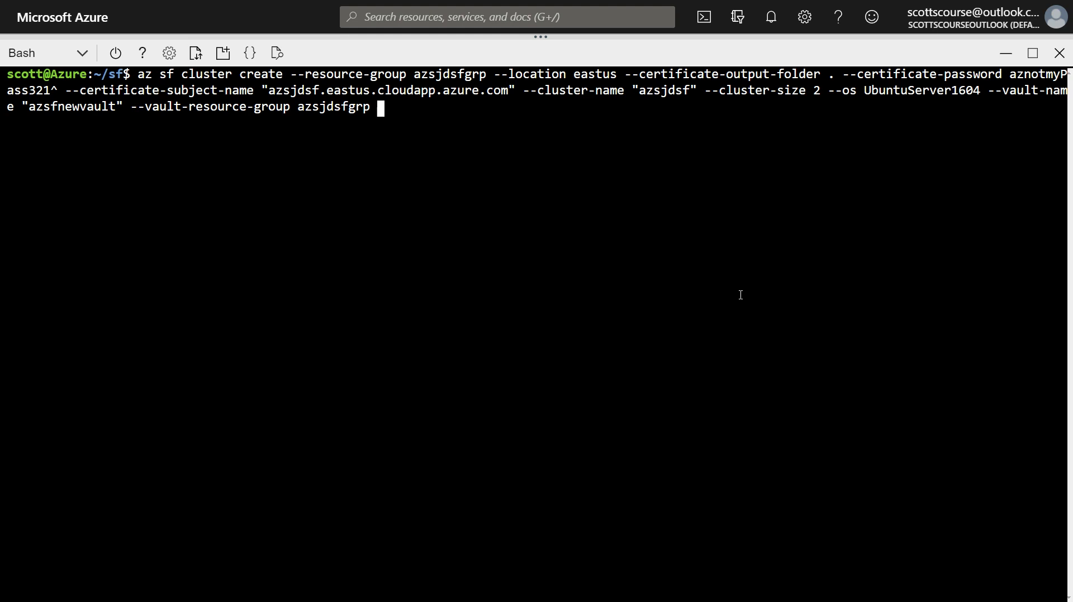
pyautogui.write('-')
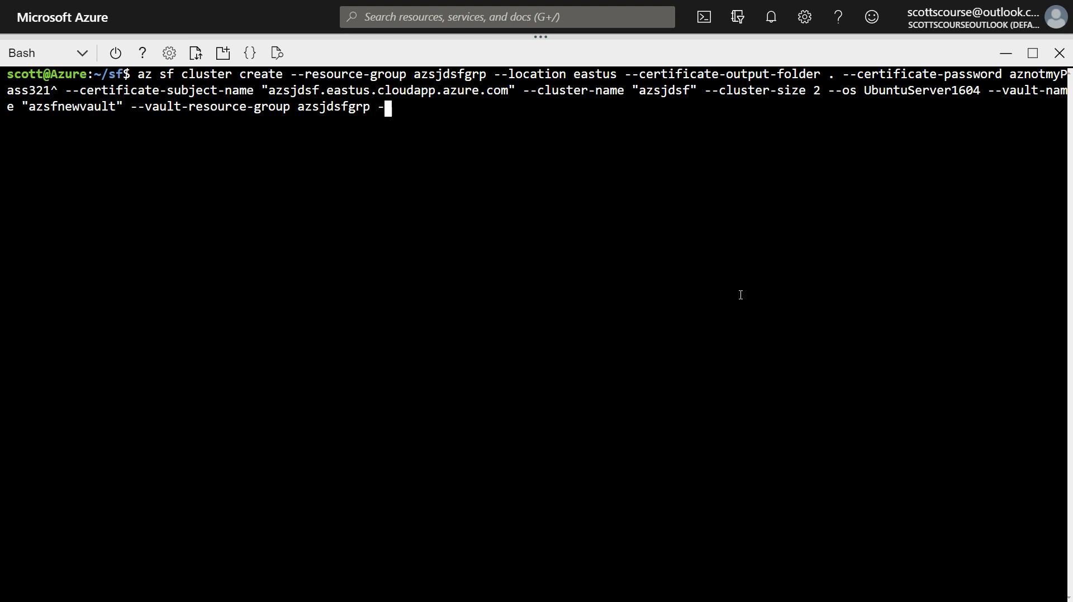
pyautogui.write('-vm-')
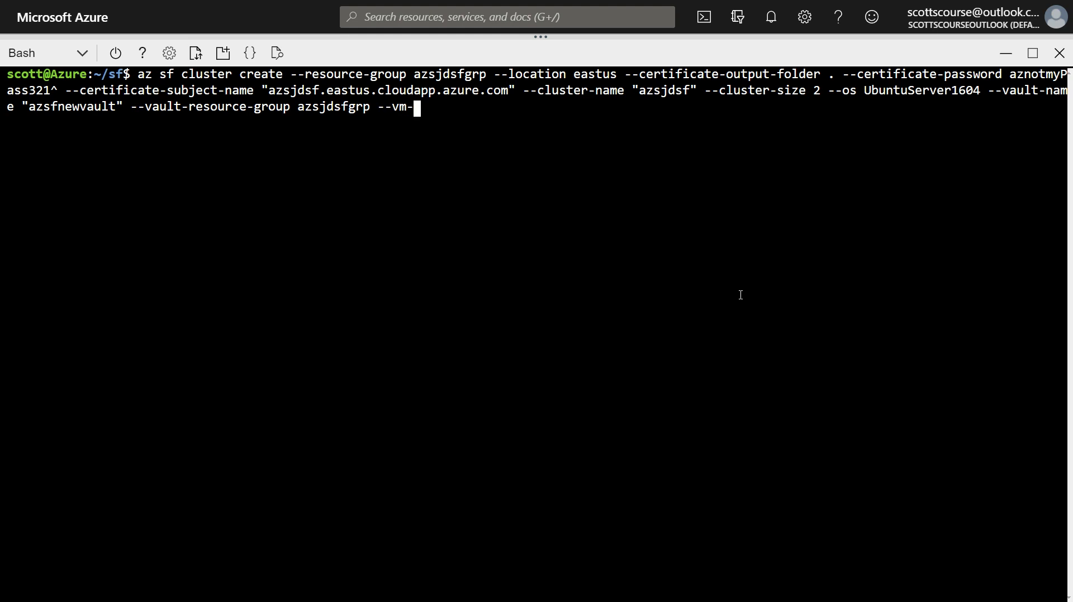
pyautogui.write('password')
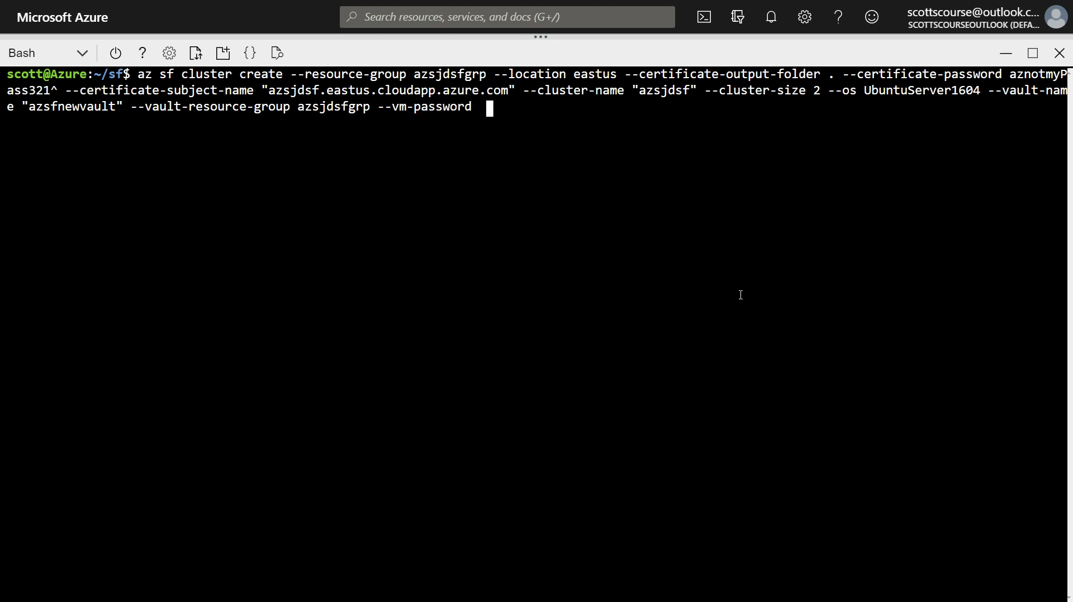
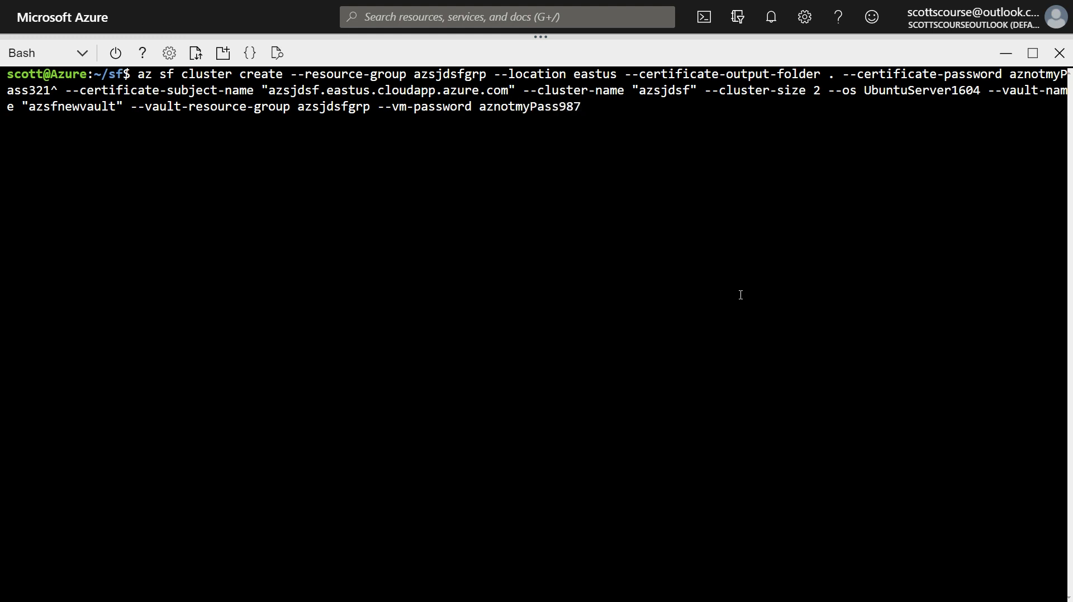
# - Append --vm-user-name azsjdtestuser, fixing a stray dash, and run the cluster create command
pyautogui.write('--v')
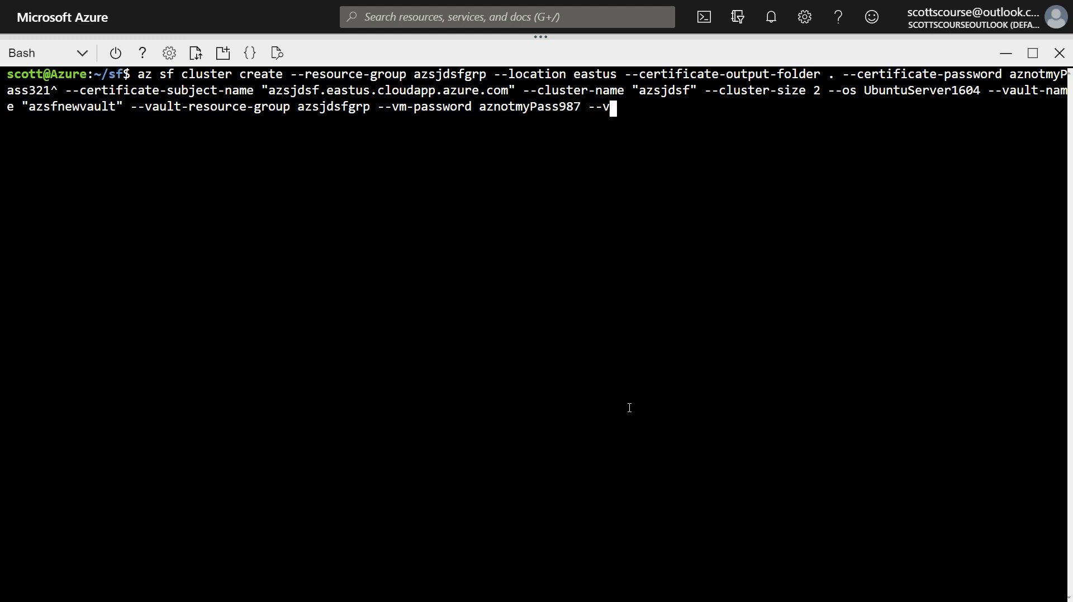
pyautogui.write('m-user')
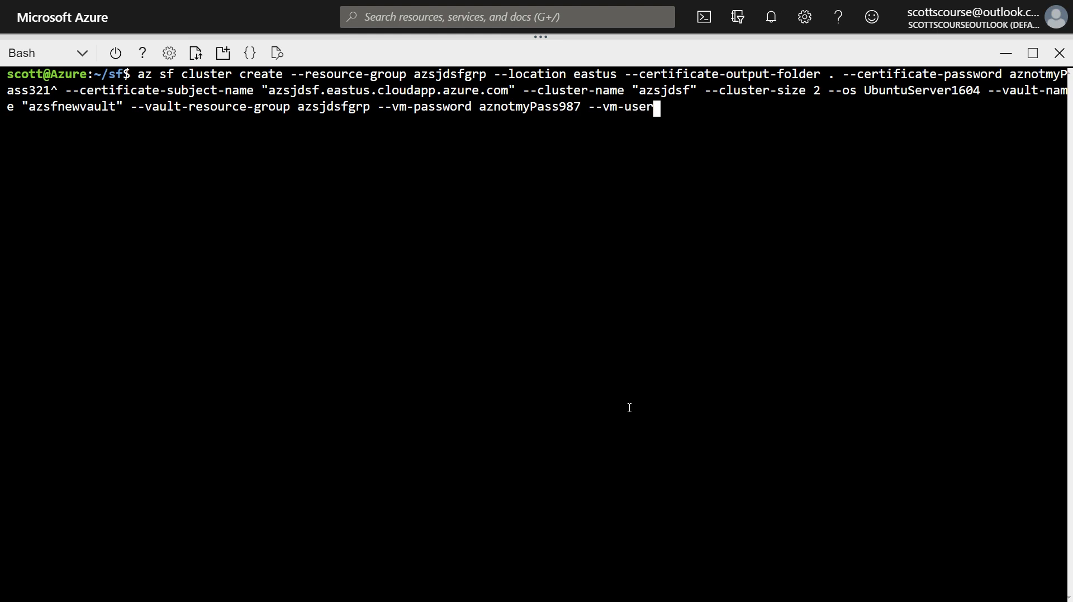
pyautogui.write('-name -')
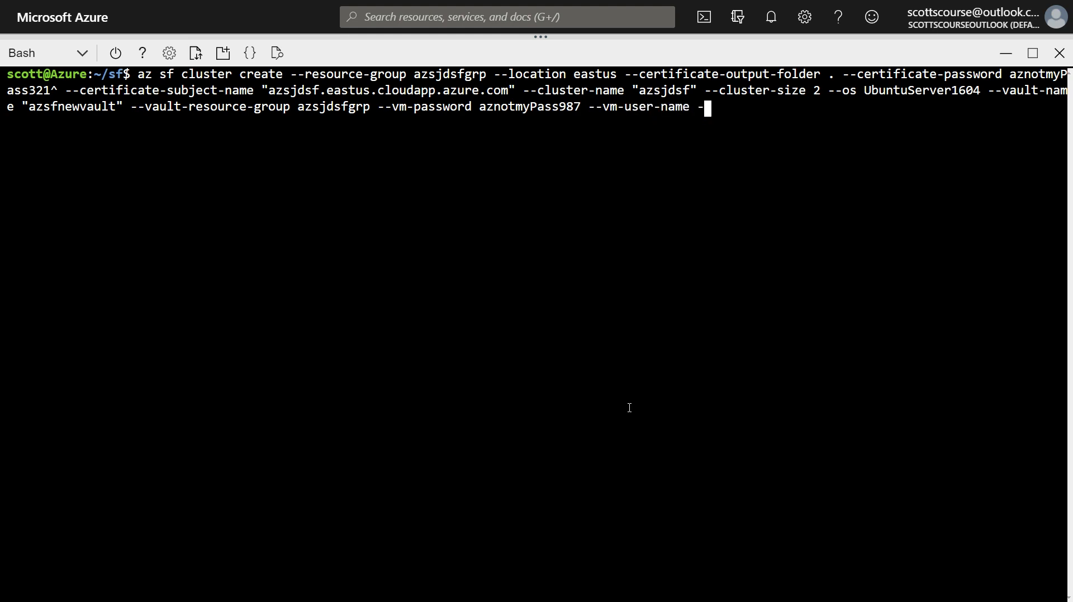
pyautogui.press('Backspace')
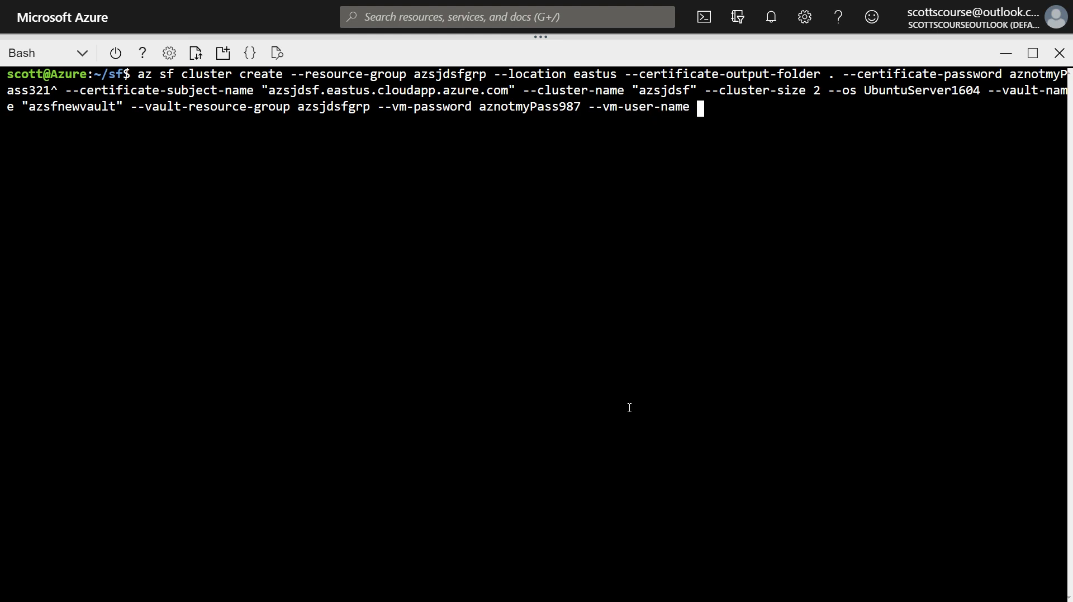
pyautogui.write('azsj')
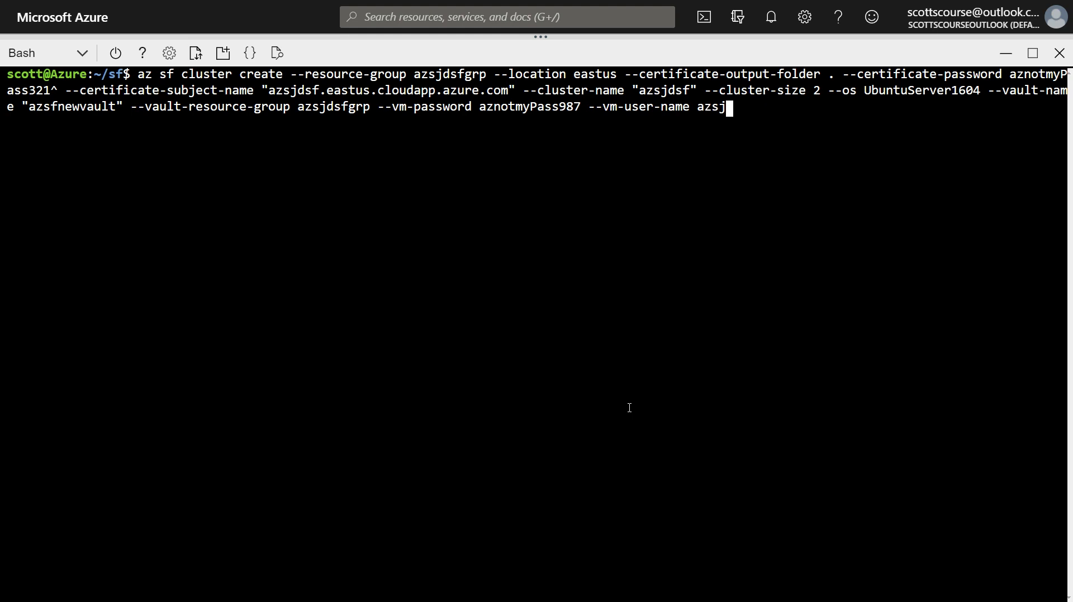
pyautogui.write('dtestuser')
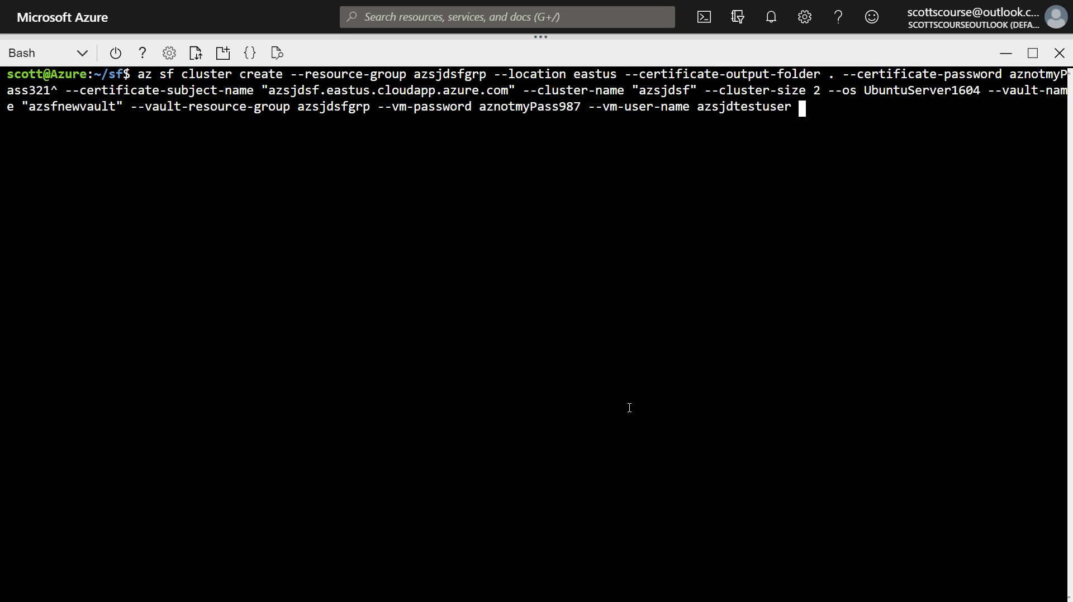
pyautogui.press('Enter')
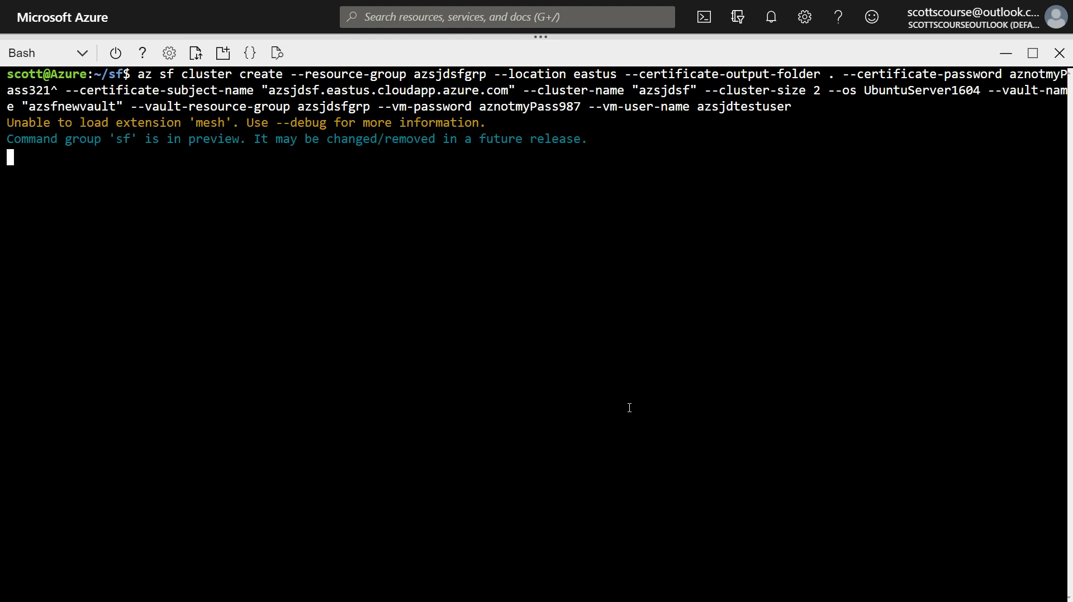
# - Restore the Cloud Shell pane while the cluster creation shows Running
pyautogui.press('Enter')
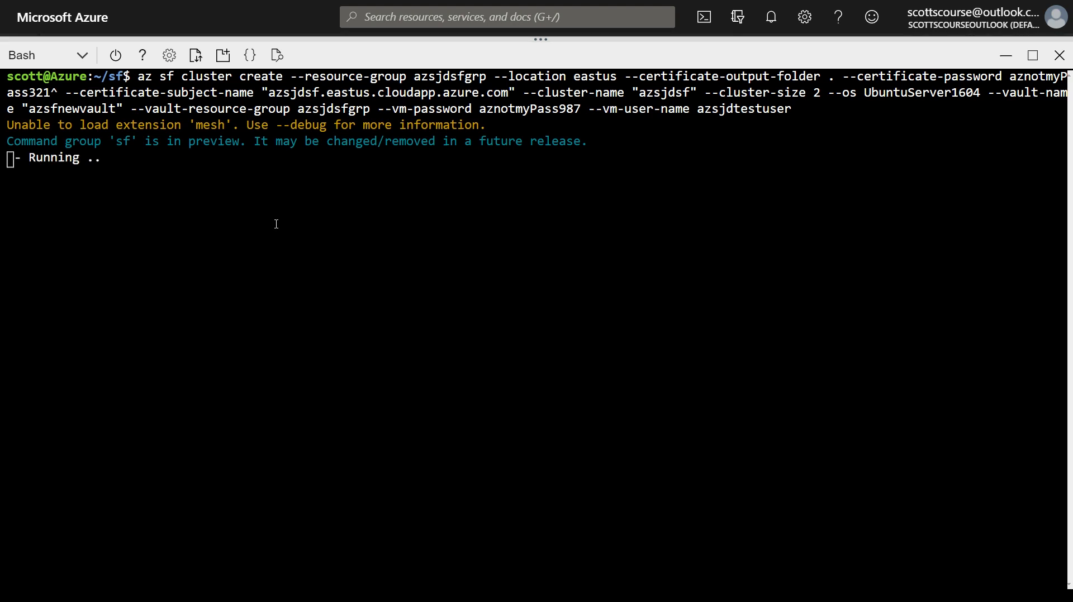
pyautogui.moveTo(598, 154)
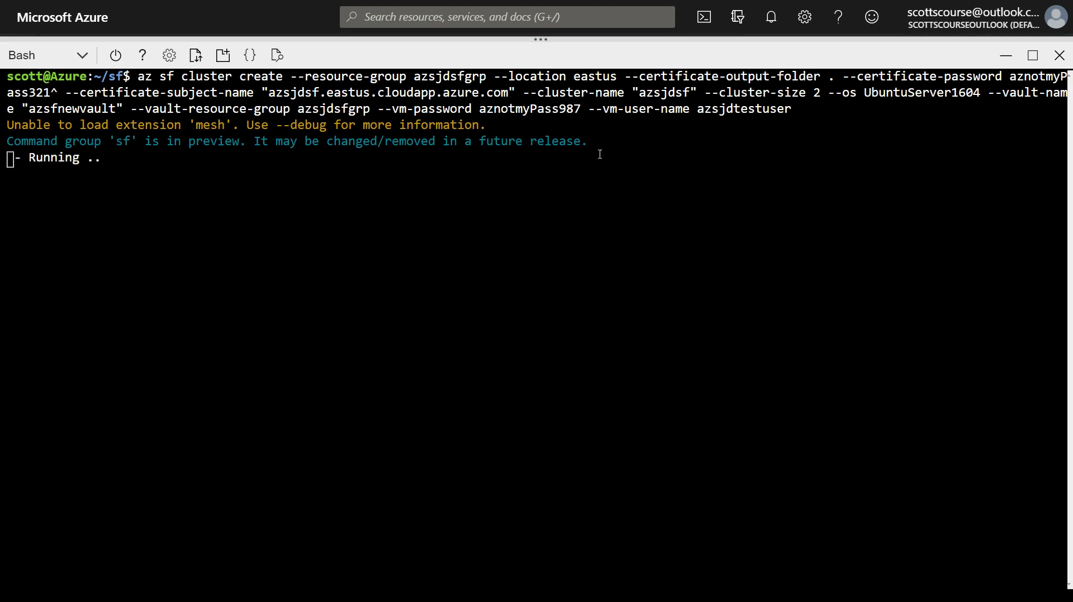
pyautogui.moveTo(362, 195)
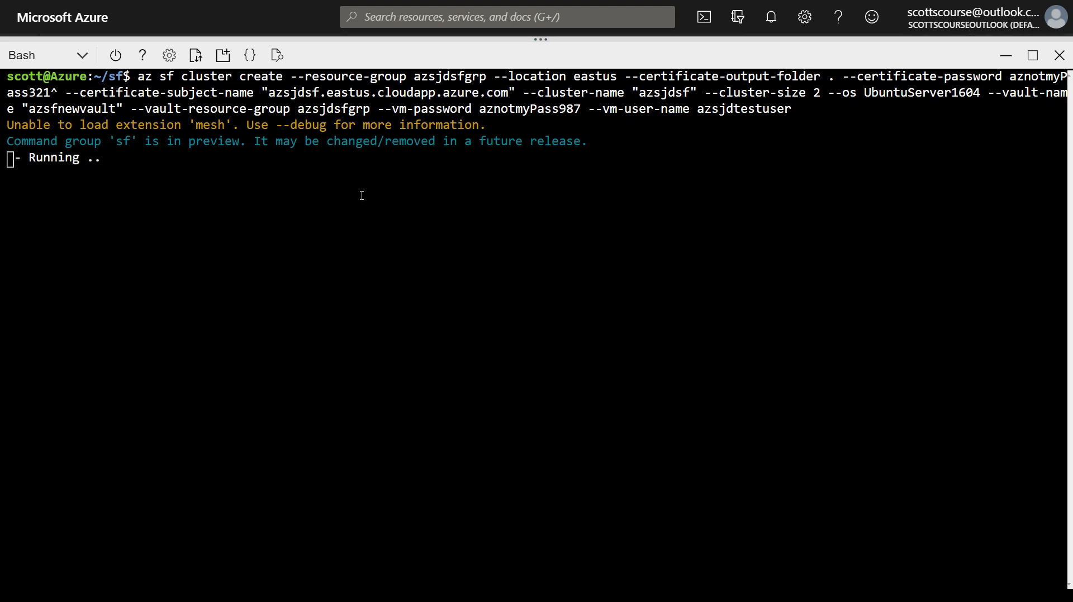
pyautogui.moveTo(103, 118)
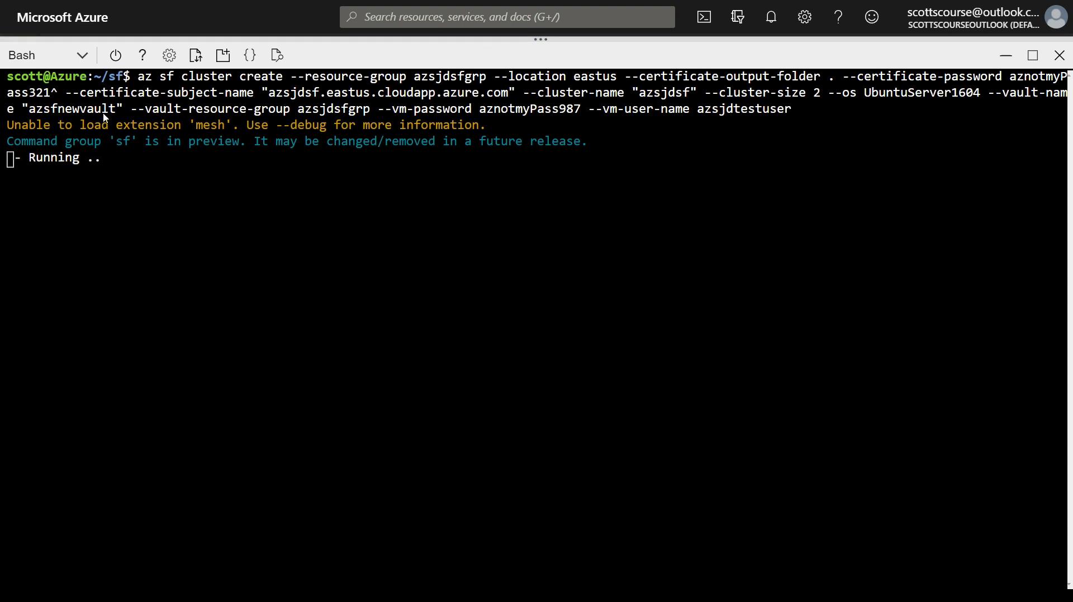
pyautogui.moveTo(18, 156)
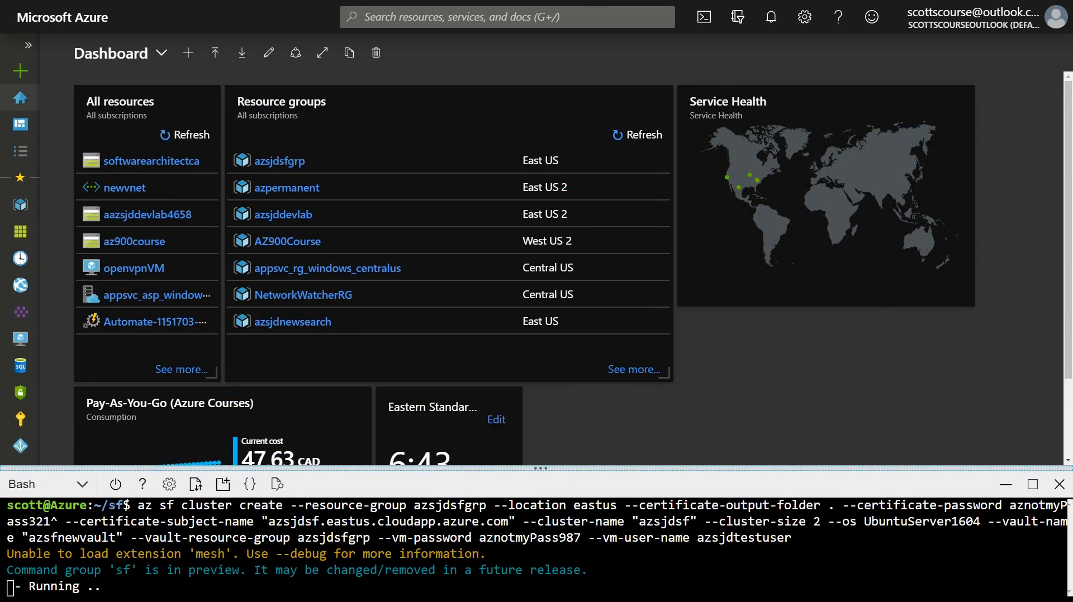
# - Filter the resource groups by 'sf' and open the azsjdsfgrp resource group overview
pyautogui.click(19, 205)
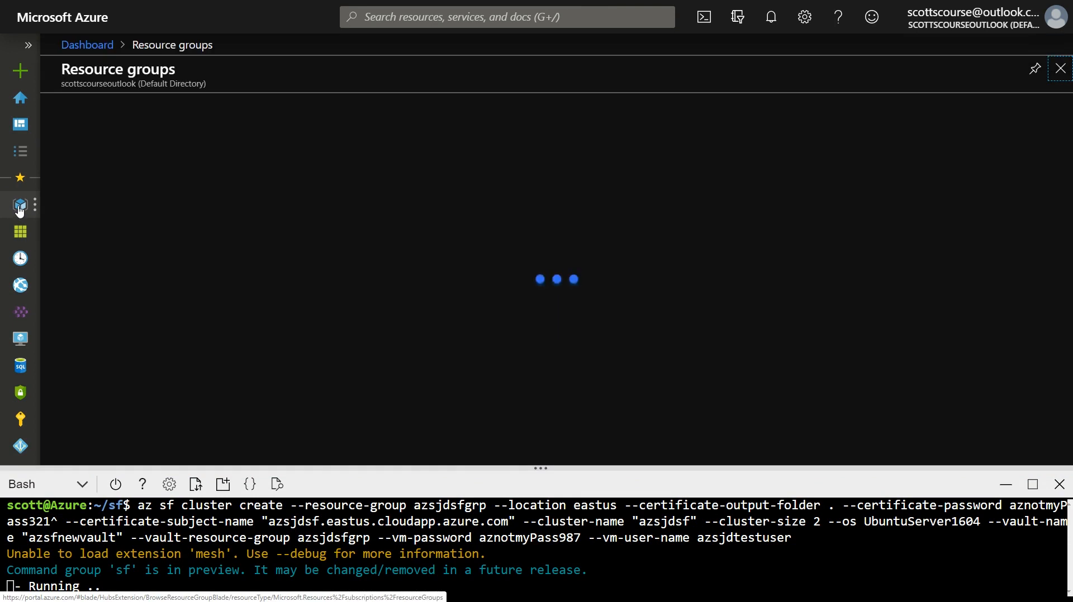
pyautogui.moveTo(18, 213)
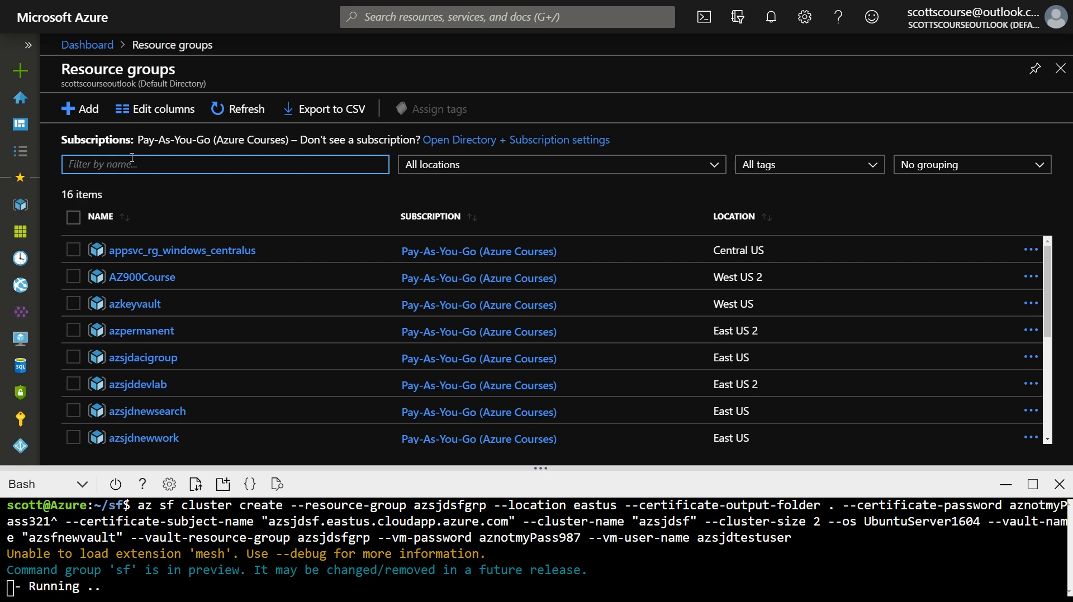
pyautogui.write('sf')
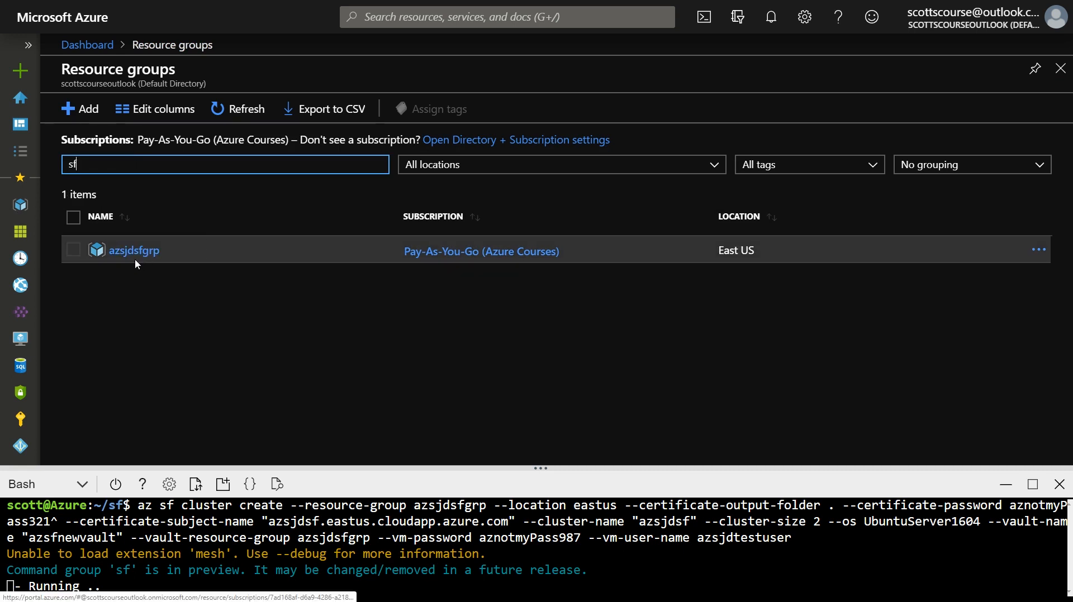
pyautogui.click(134, 250)
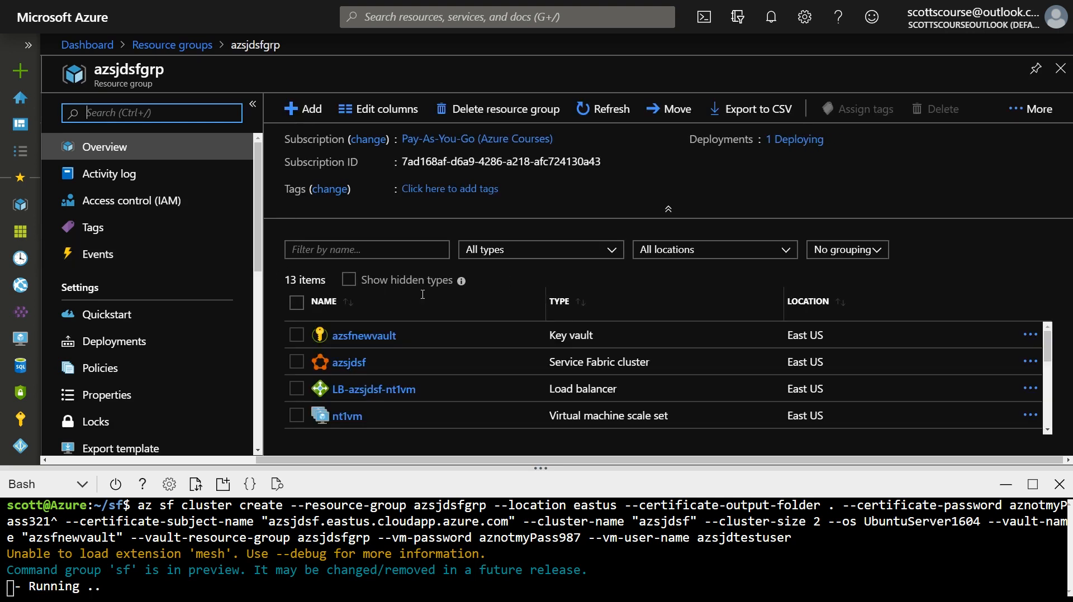
pyautogui.scroll(-3)
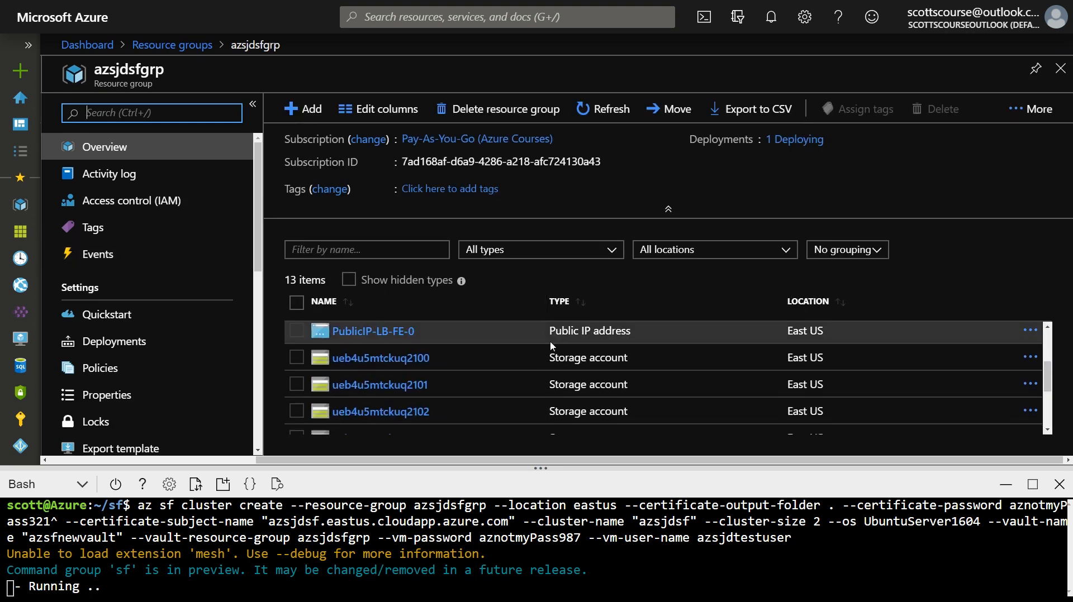
pyautogui.scroll(-3)
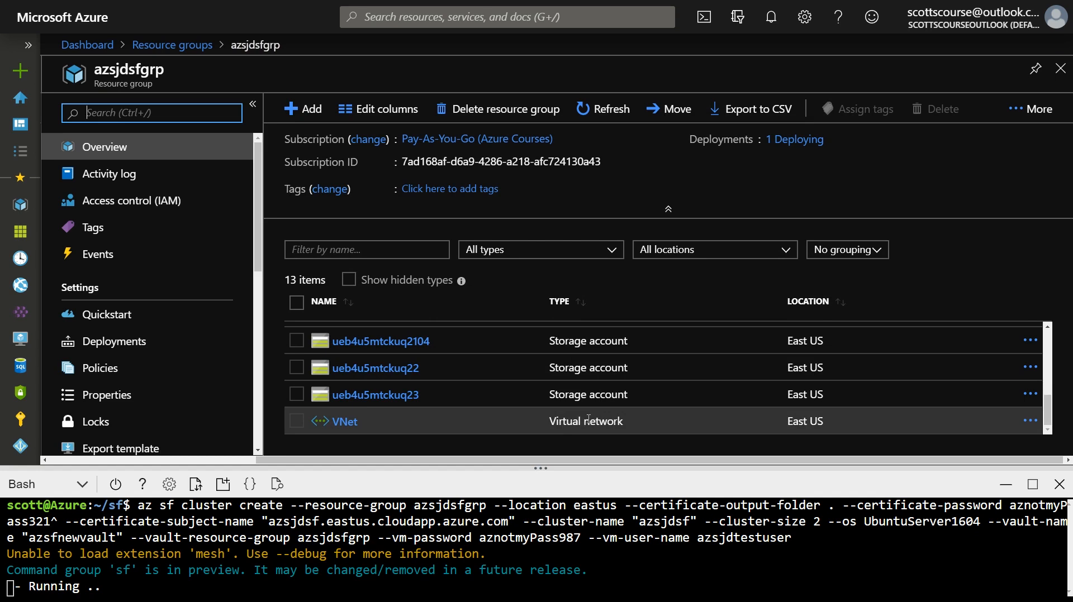
pyautogui.scroll(-3)
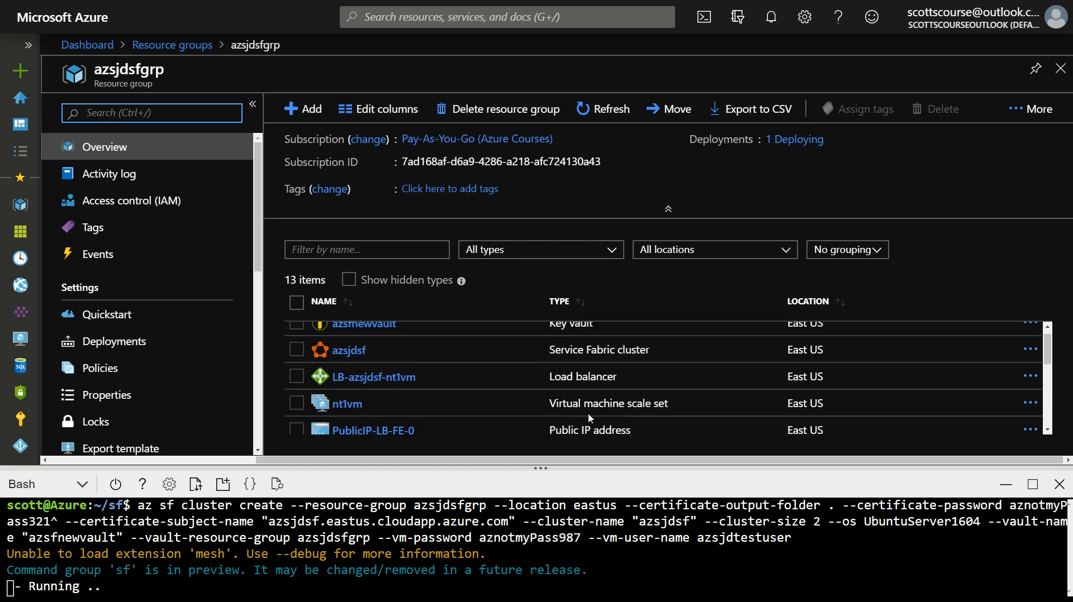
pyautogui.moveTo(581, 403)
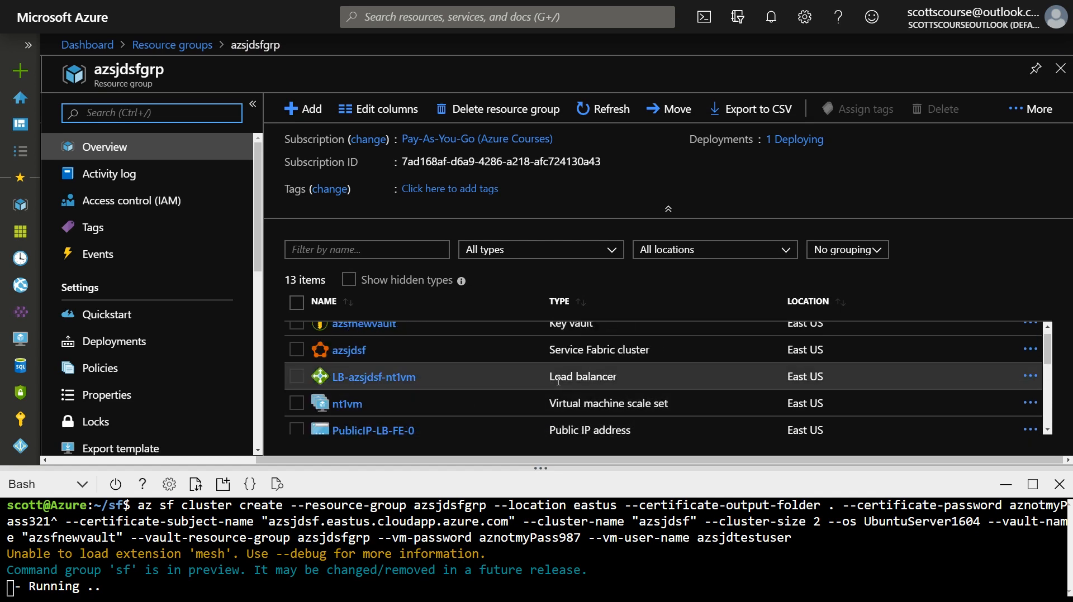
pyautogui.moveTo(591, 351)
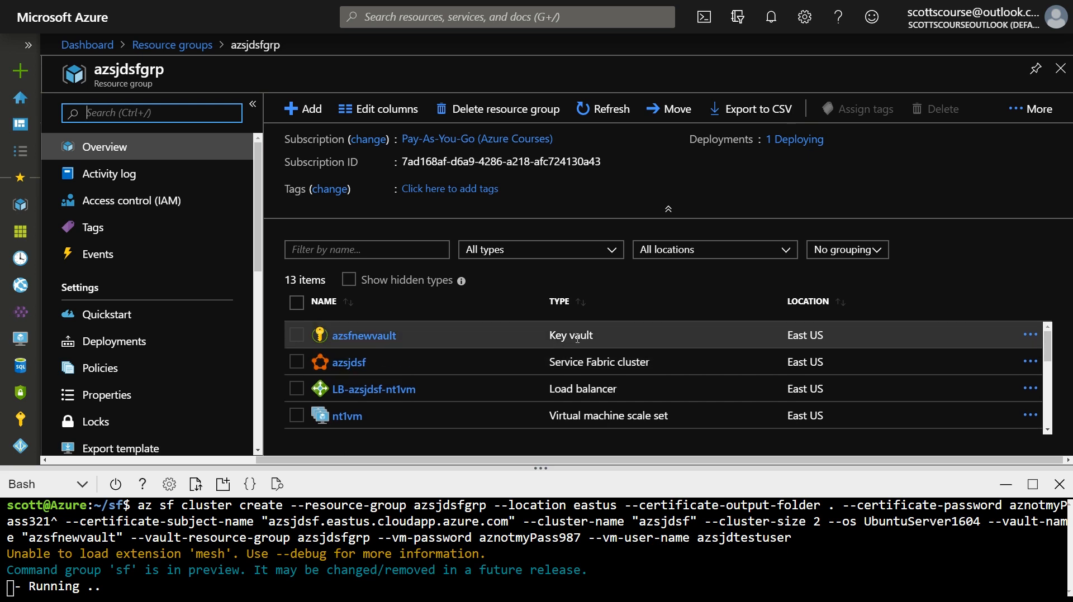
pyautogui.click(1033, 485)
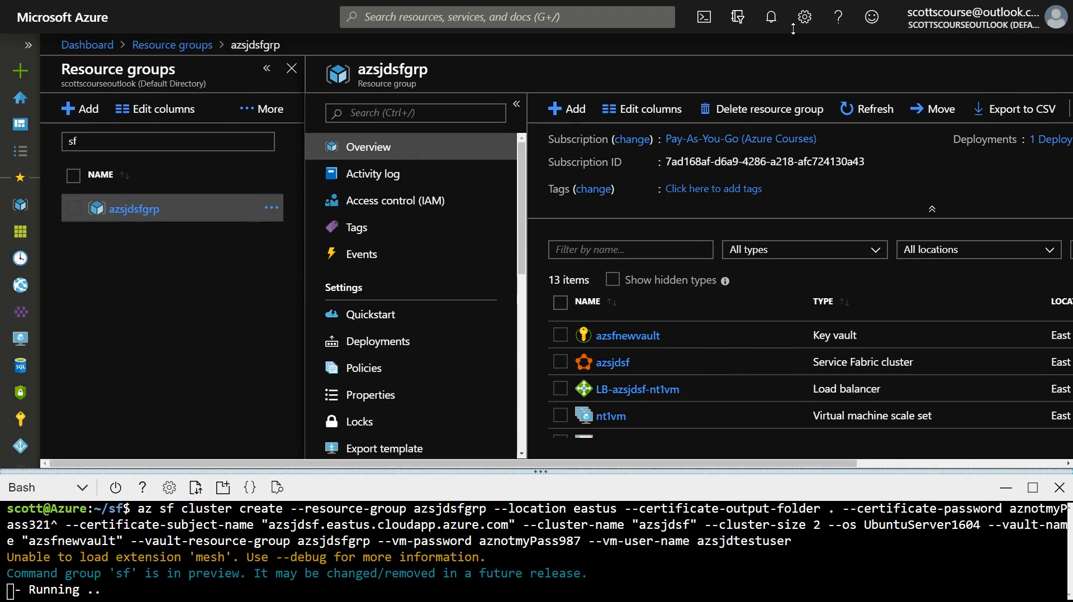
pyautogui.click(769, 16)
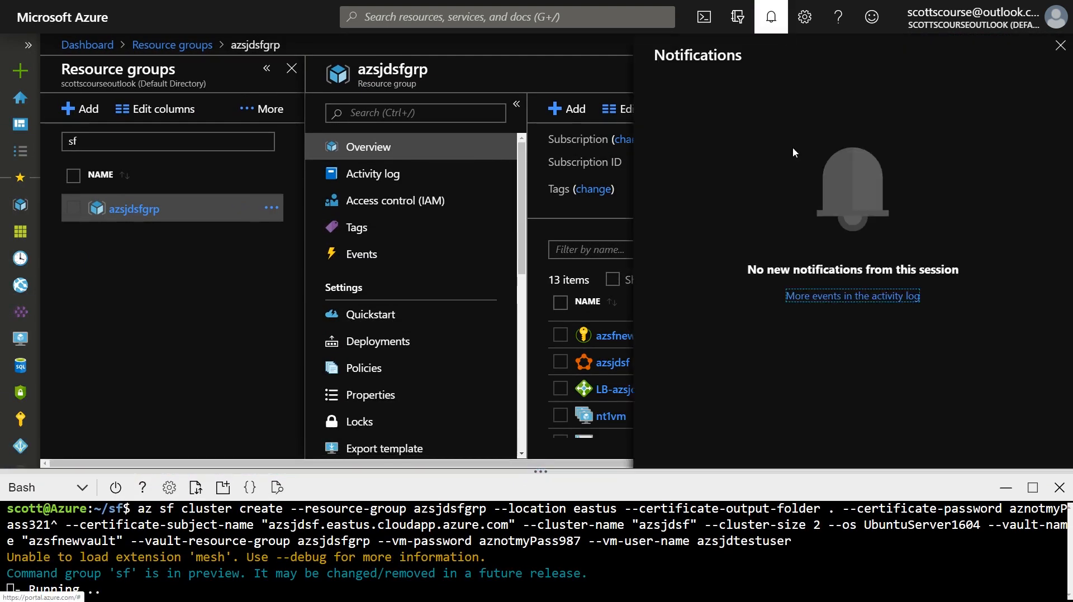
pyautogui.click(1059, 44)
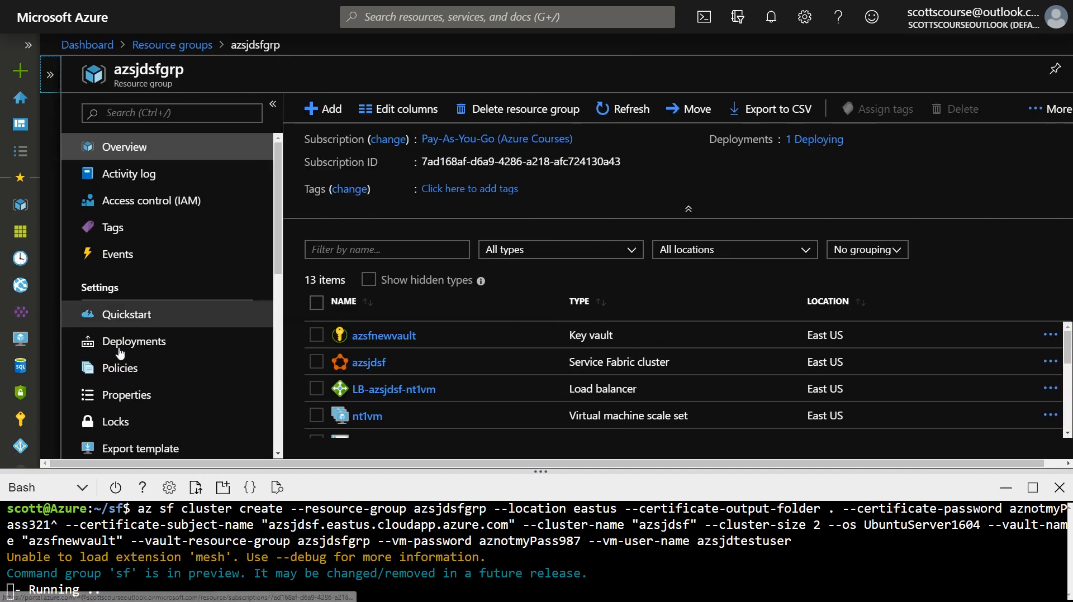
pyautogui.moveTo(809, 145)
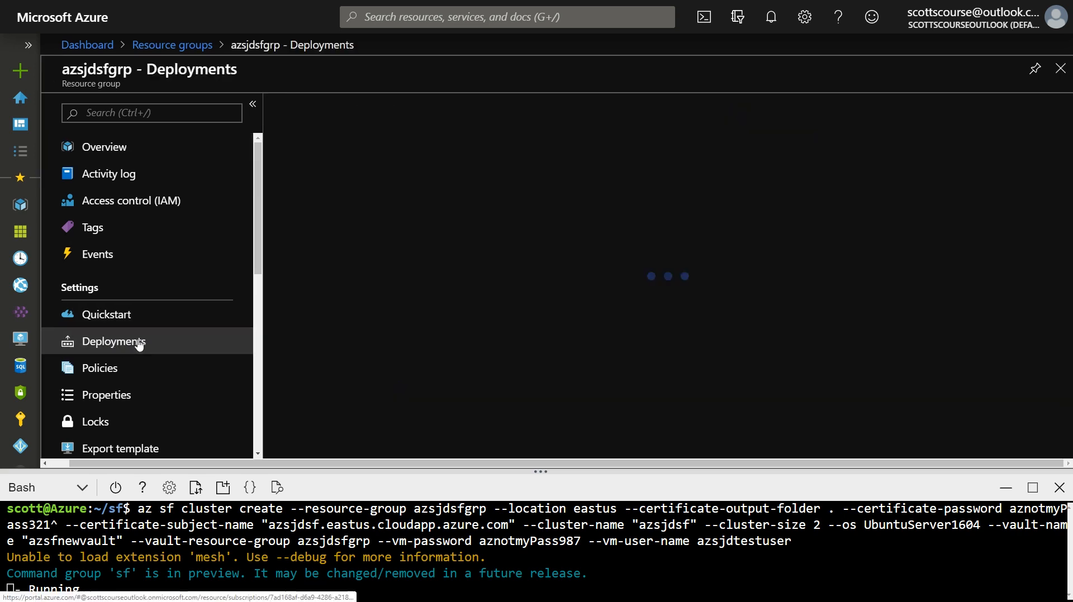
pyautogui.click(114, 342)
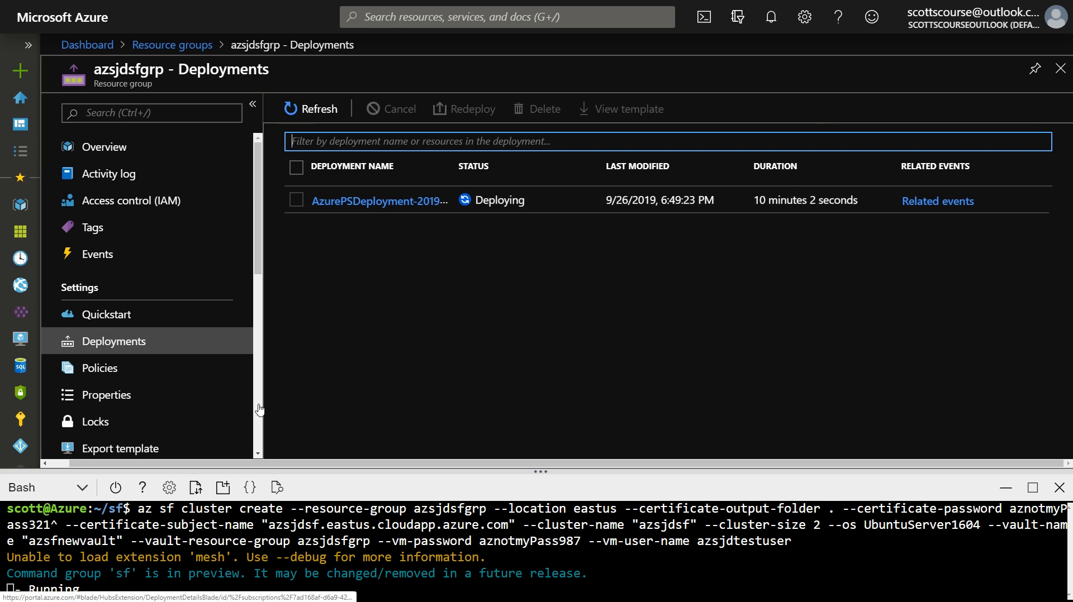
pyautogui.moveTo(374, 213)
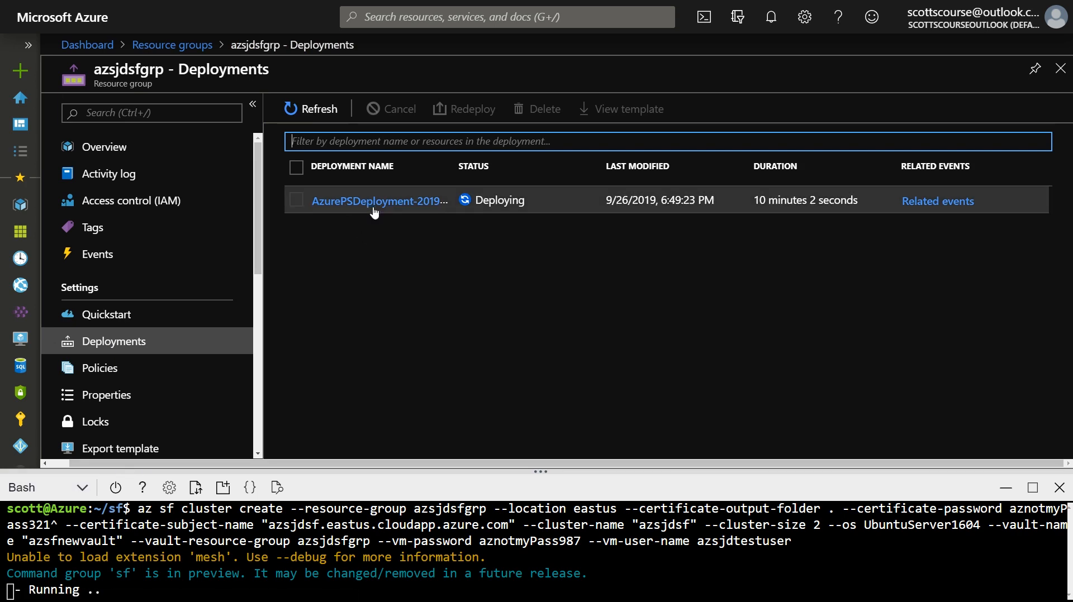
pyautogui.click(379, 201)
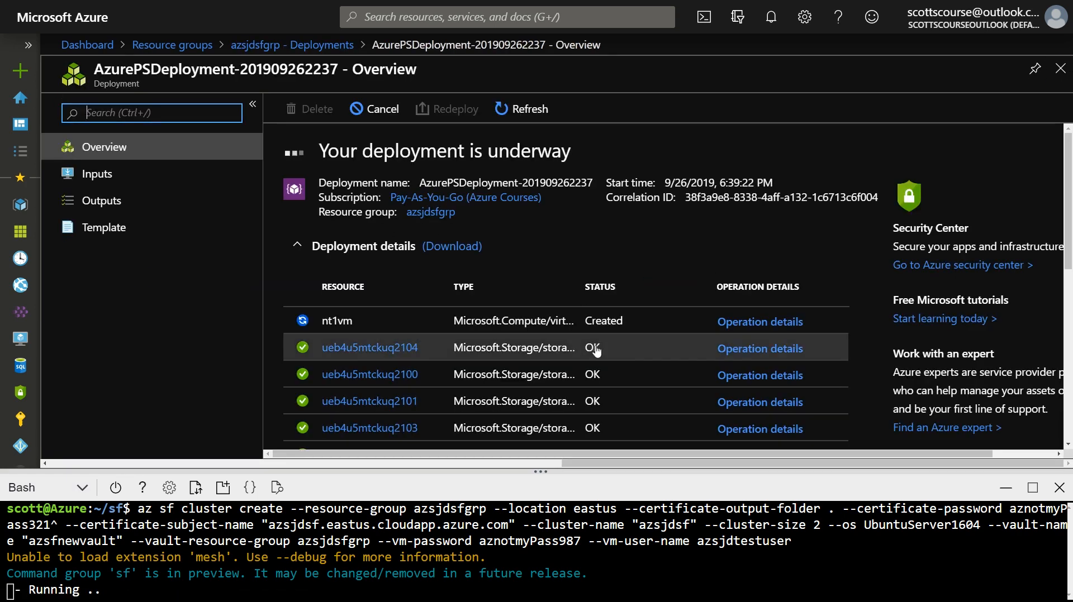
pyautogui.scroll(-3)
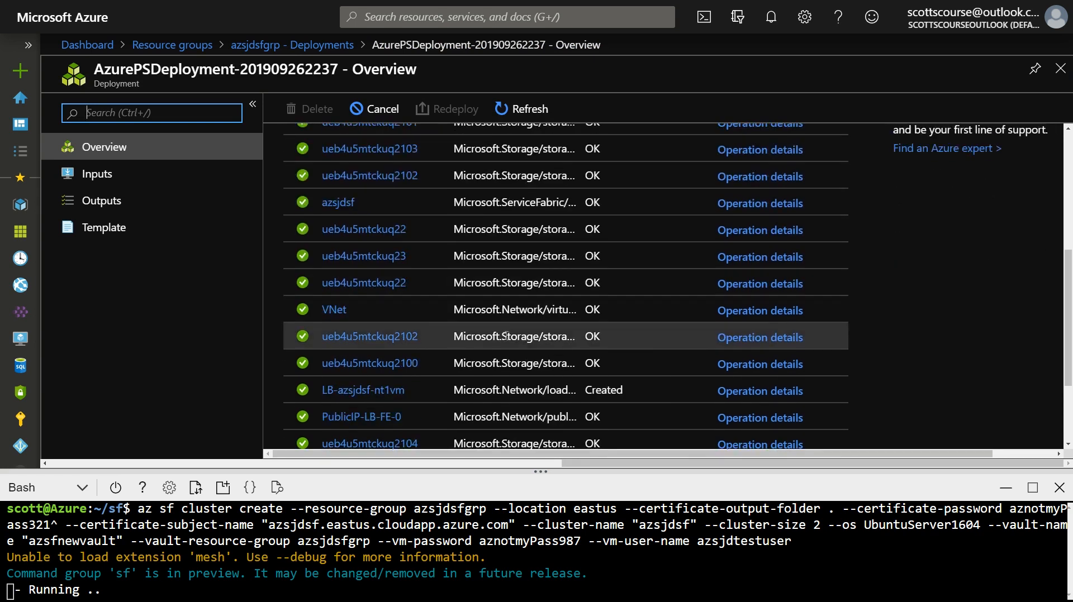
pyautogui.scroll(-3)
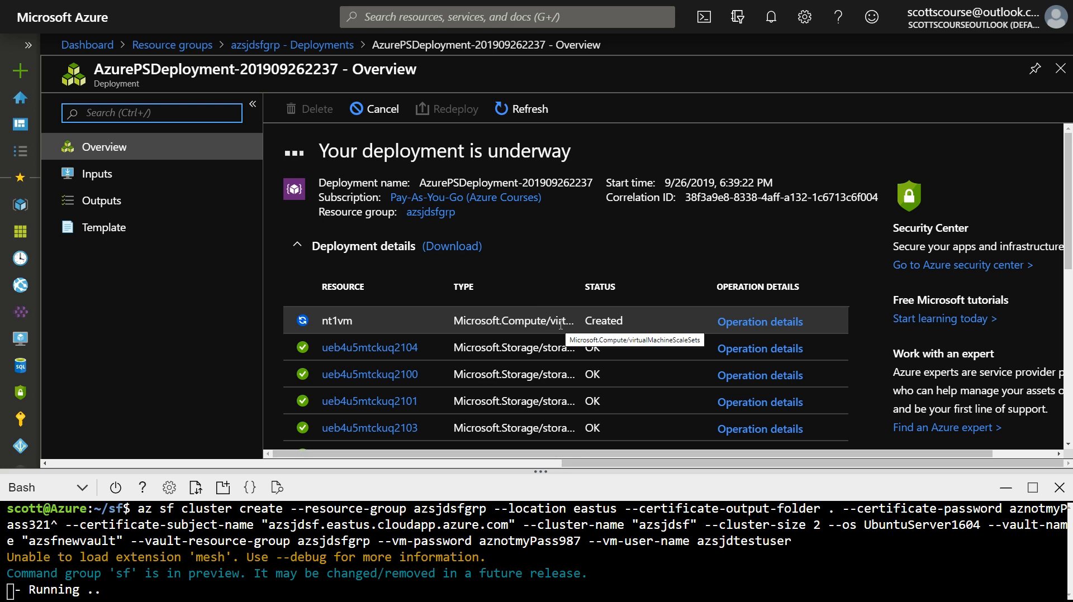
pyautogui.moveTo(668, 314)
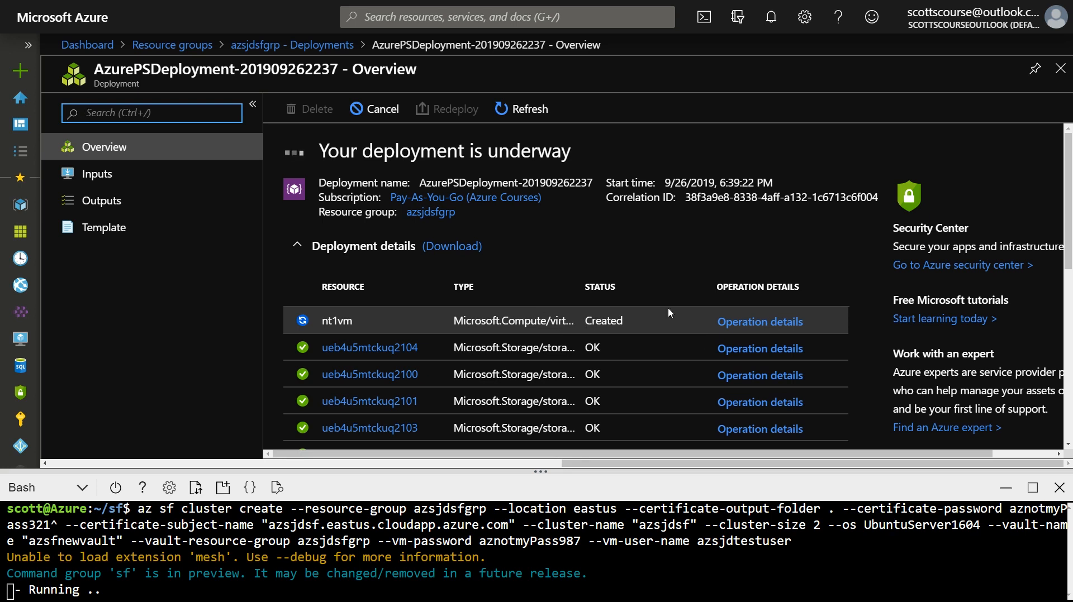
pyautogui.moveTo(306, 325)
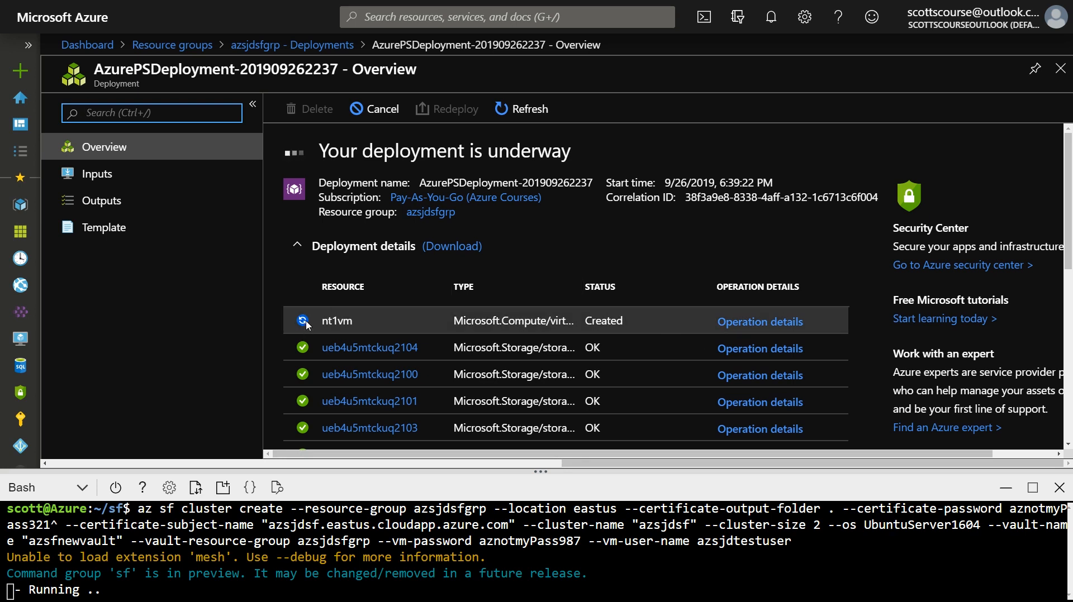